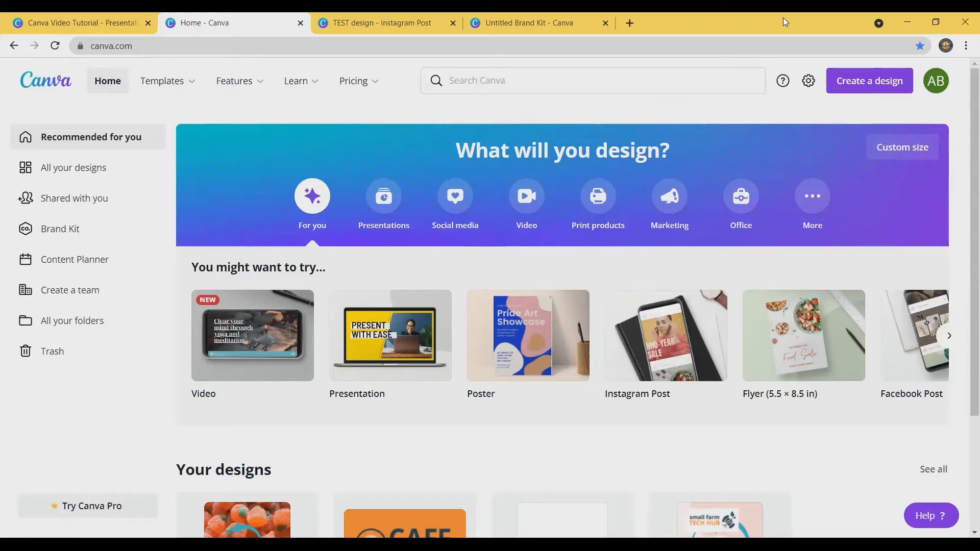
Step: Reveal the Templates dropdown of categories from the Canva home navigation
{"action": "left_click", "coordinate": [234, 81]}
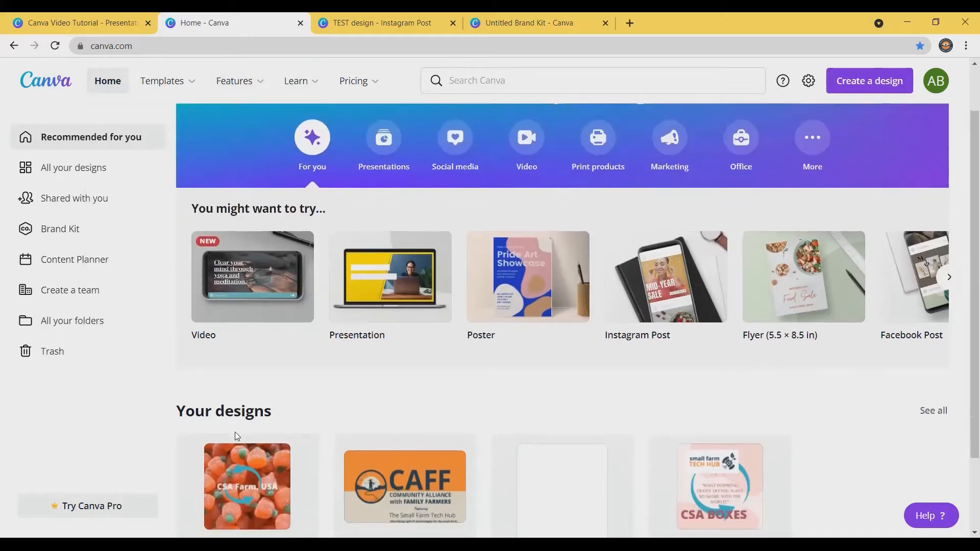
{"action": "left_click", "coordinate": [162, 81]}
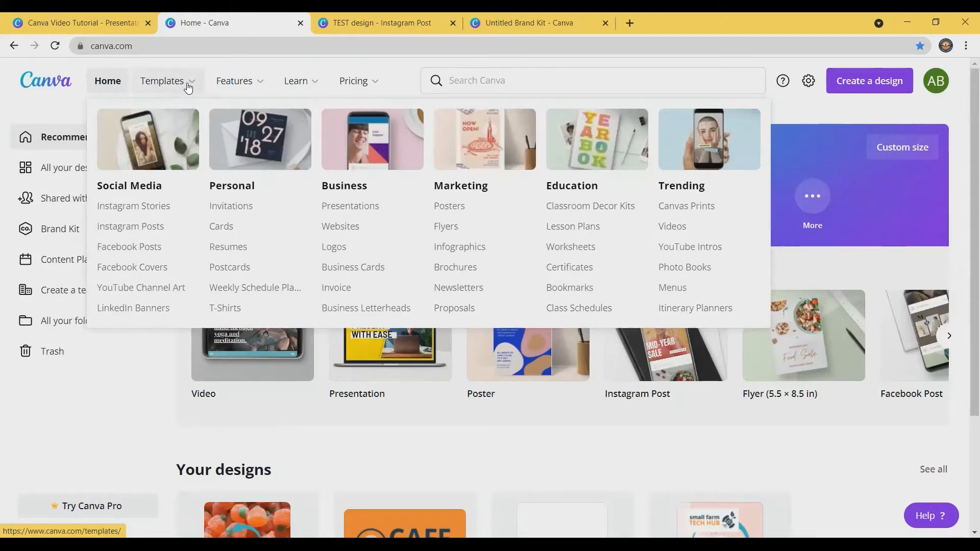
{"action": "mouse_move", "coordinate": [164, 201]}
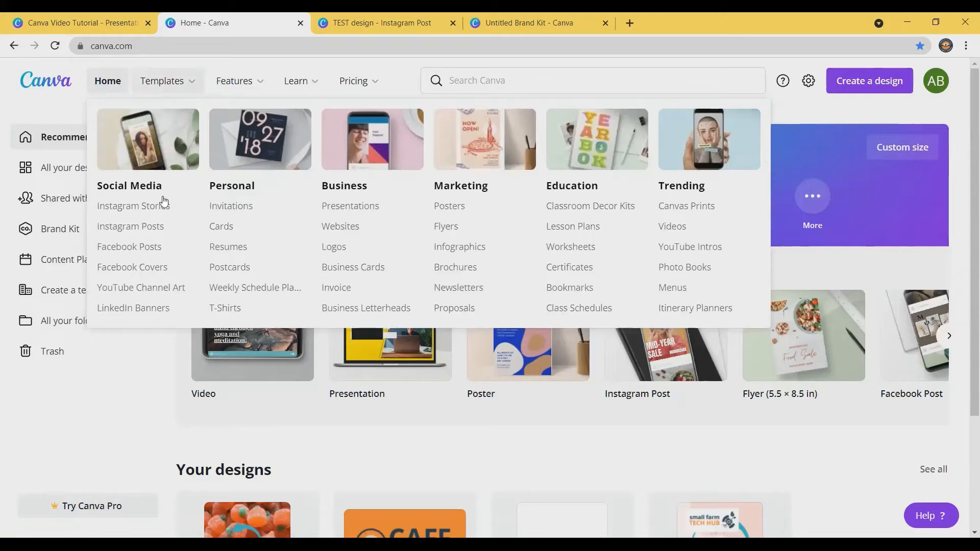
{"action": "mouse_move", "coordinate": [131, 226]}
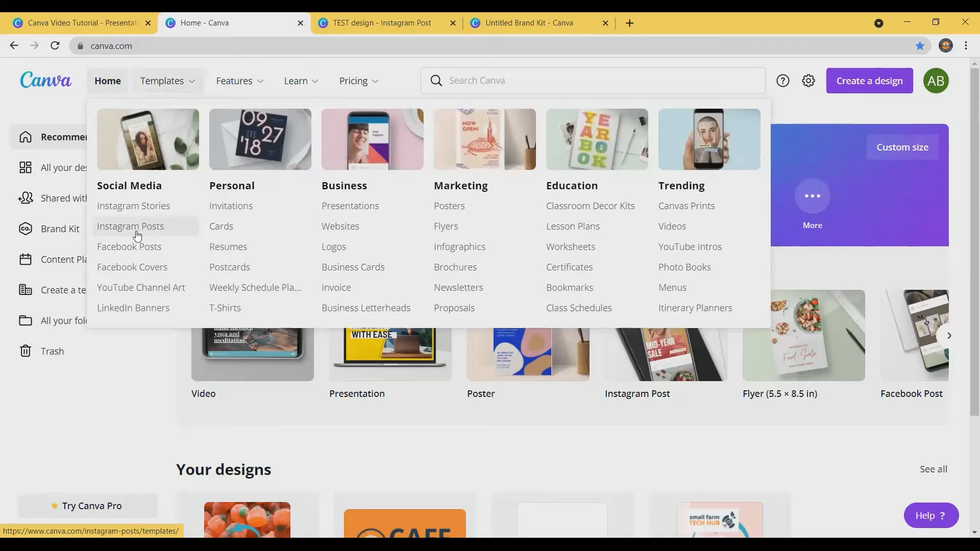
Step: Browse the Instagram Posts template grid under Social Media
{"action": "left_click", "coordinate": [131, 226]}
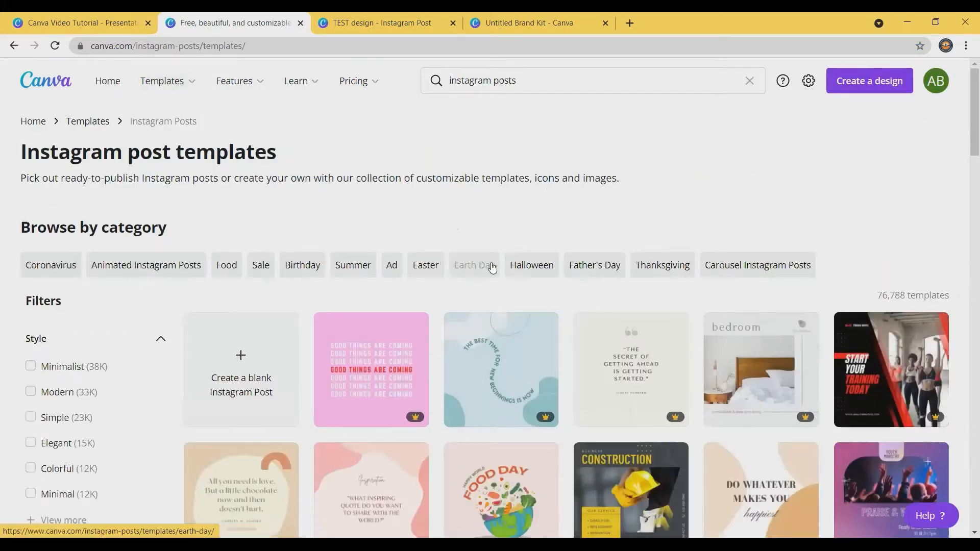
{"action": "scroll", "scroll_direction": "down", "scroll_amount": 3}
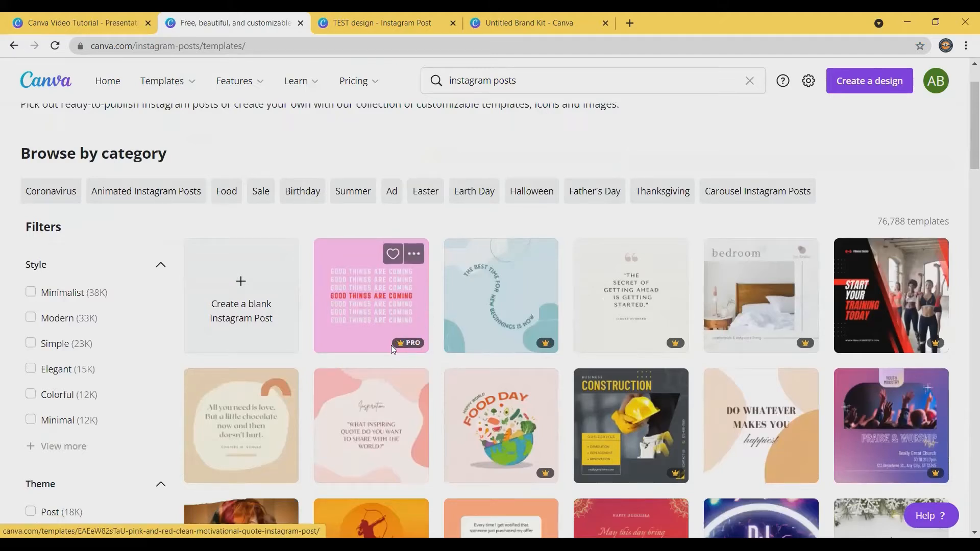
{"action": "mouse_move", "coordinate": [420, 354]}
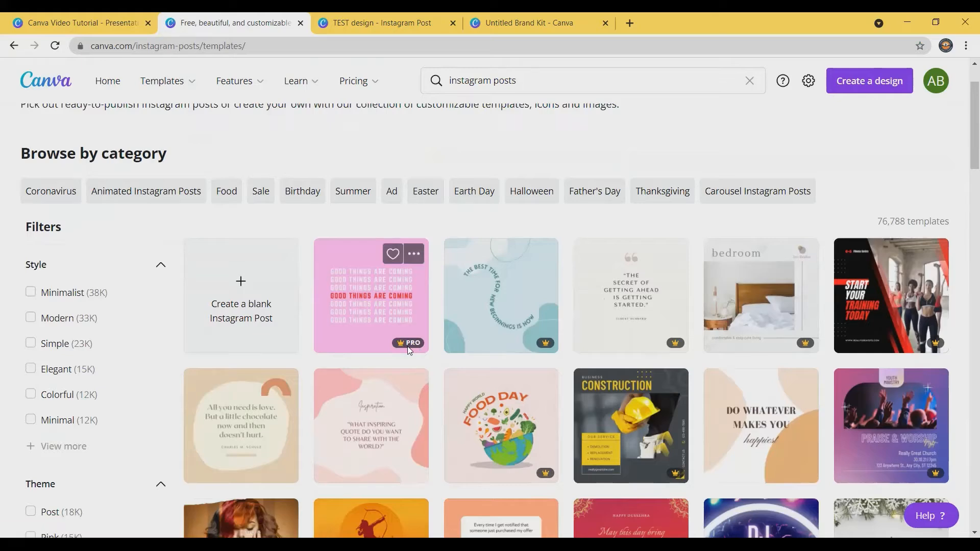
{"action": "scroll", "scroll_direction": "down", "scroll_amount": 3}
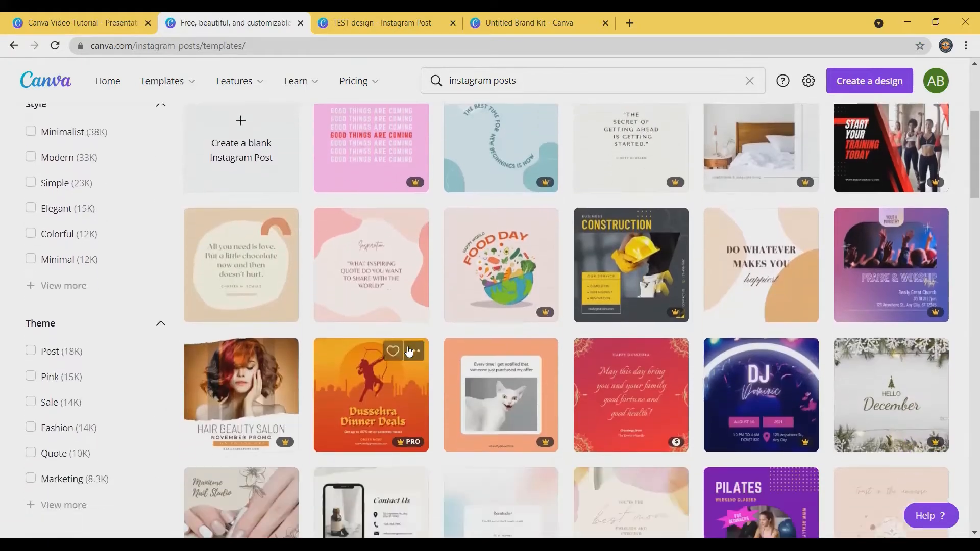
{"action": "scroll", "scroll_direction": "down", "scroll_amount": 3}
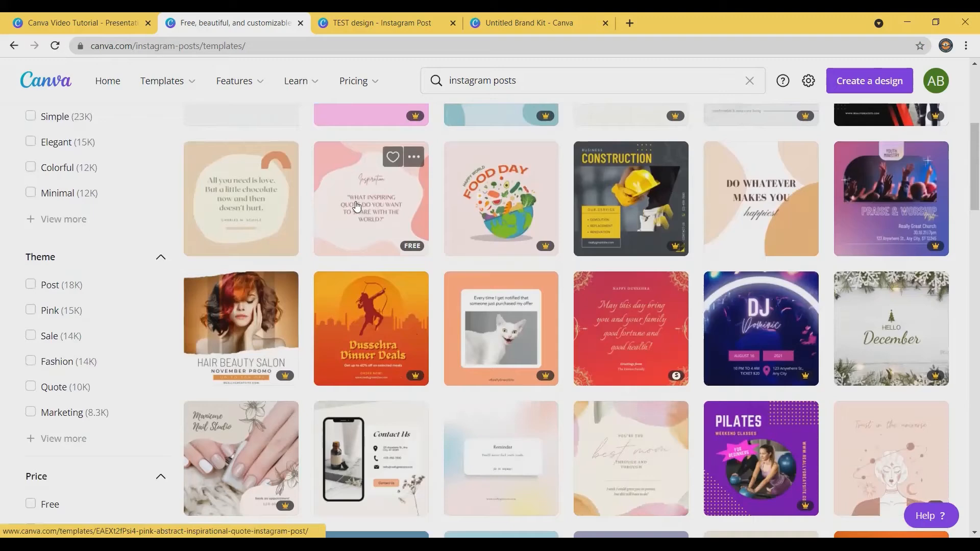
{"action": "scroll", "scroll_direction": "up", "scroll_amount": 3}
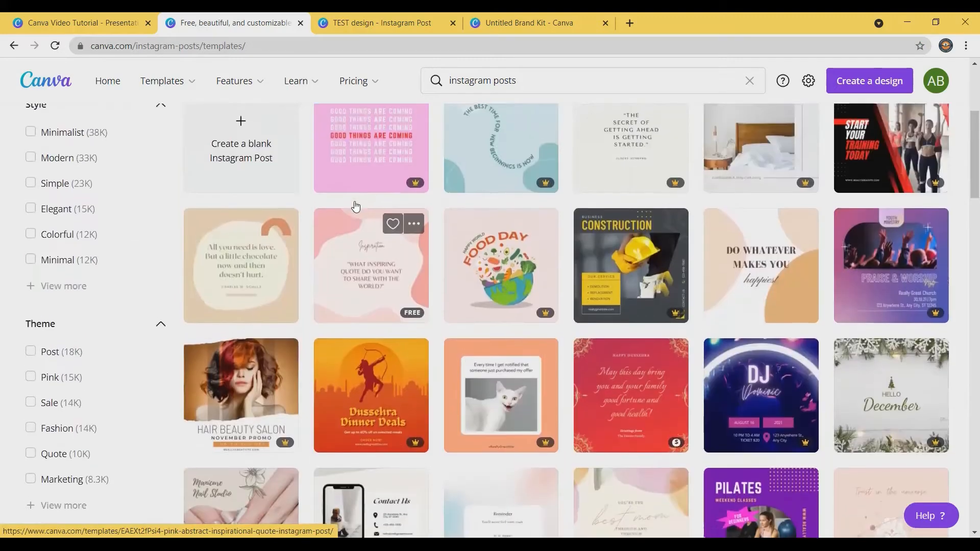
{"action": "scroll", "scroll_direction": "up", "scroll_amount": 3}
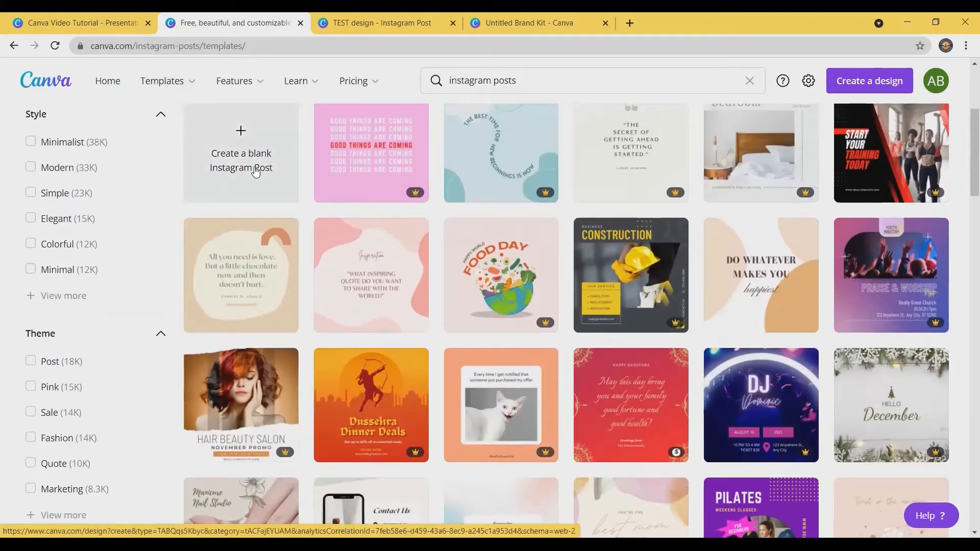
{"action": "mouse_move", "coordinate": [349, 269]}
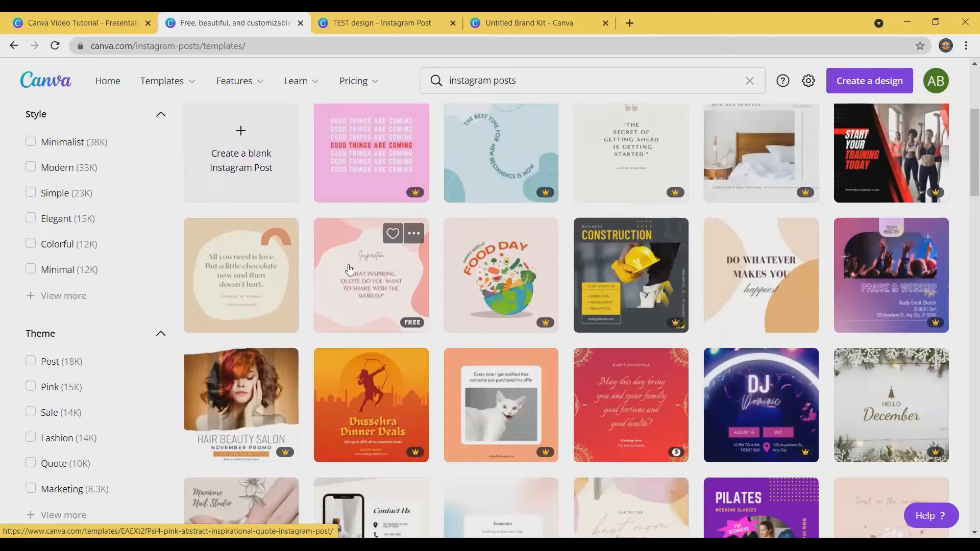
Step: Customize the free Pink Abstract Inspirational Quote template as a new editable design
{"action": "left_click", "coordinate": [371, 276]}
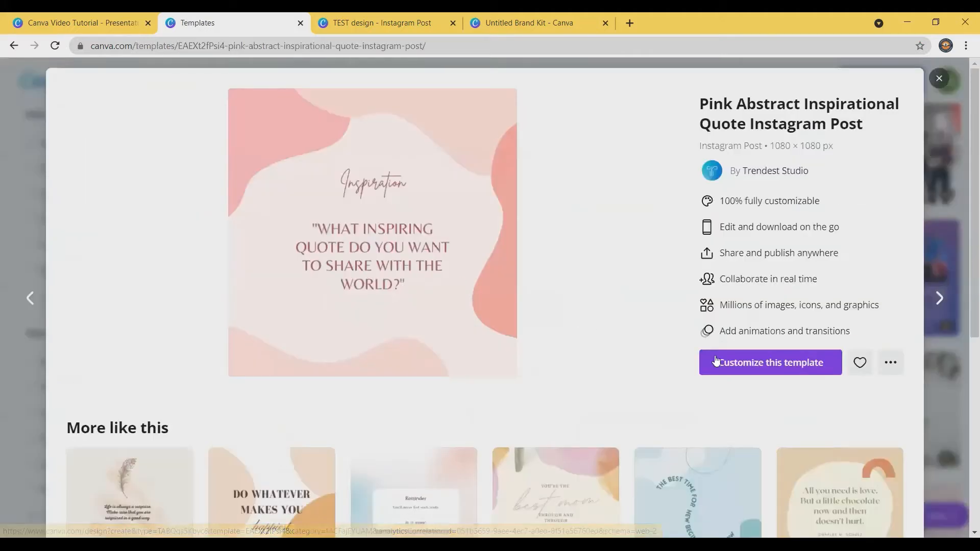
{"action": "left_click", "coordinate": [770, 363]}
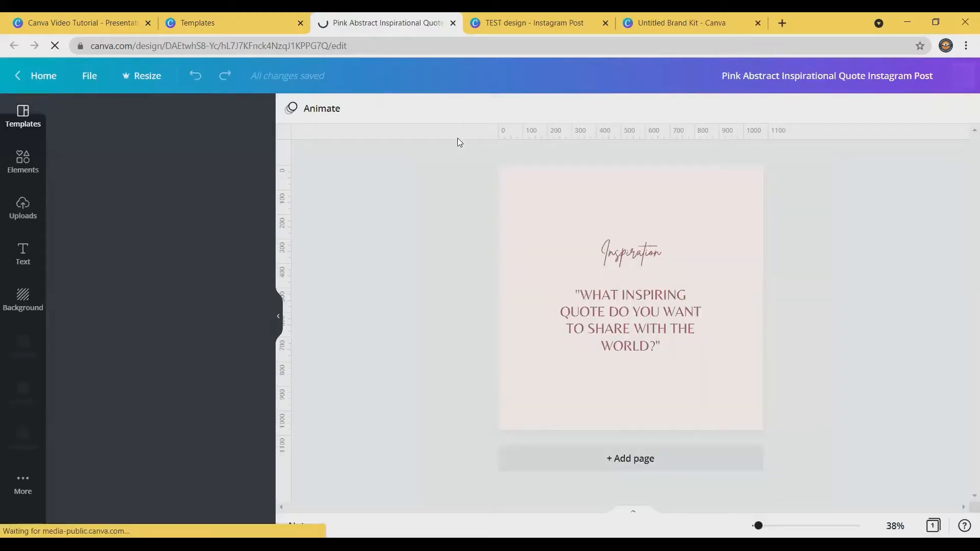
{"action": "left_click", "coordinate": [23, 116]}
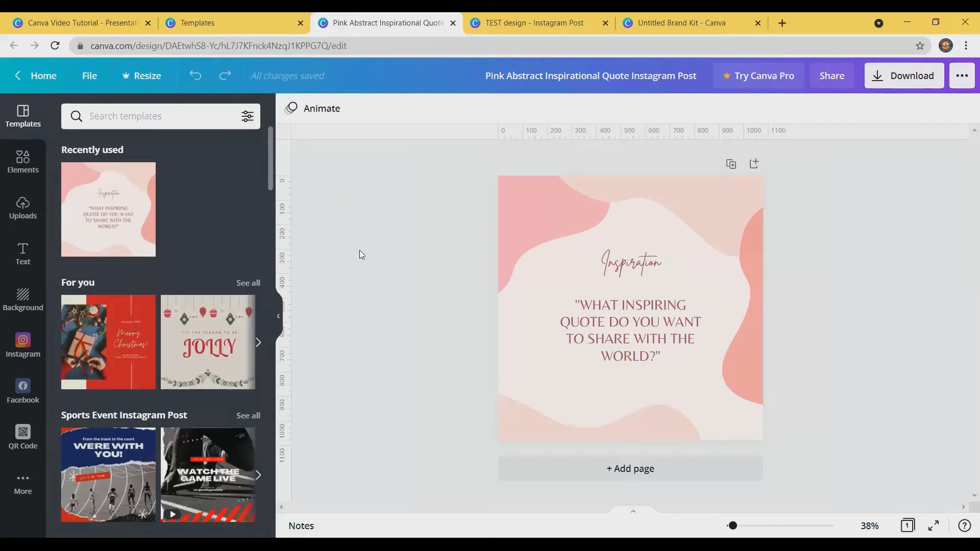
Step: Recolour the selected quote text to purple
{"action": "left_click", "coordinate": [632, 306]}
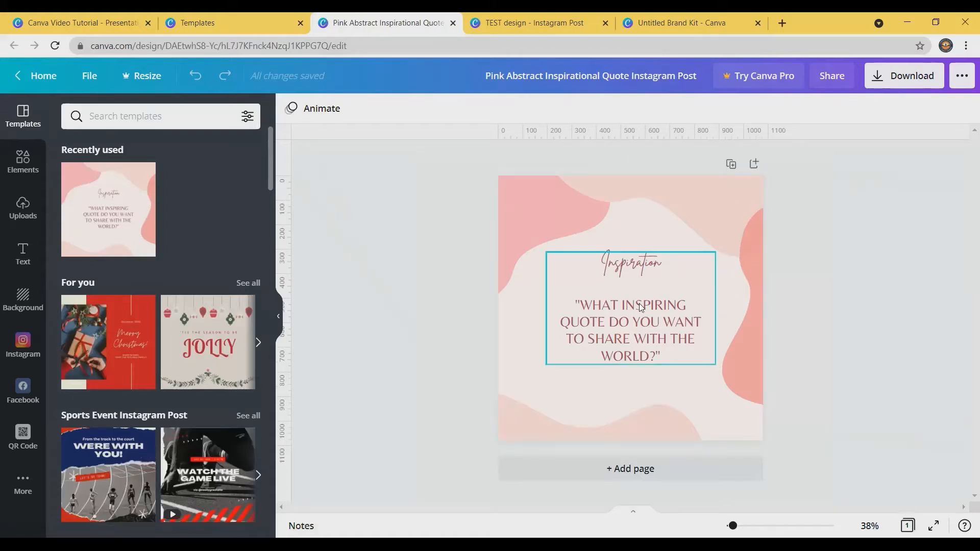
{"action": "left_click", "coordinate": [629, 331]}
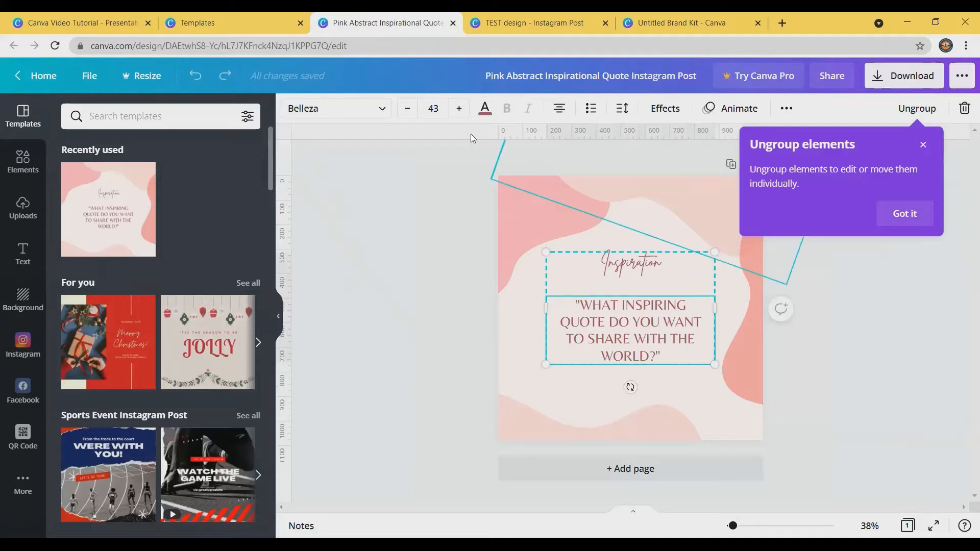
{"action": "left_click", "coordinate": [484, 109]}
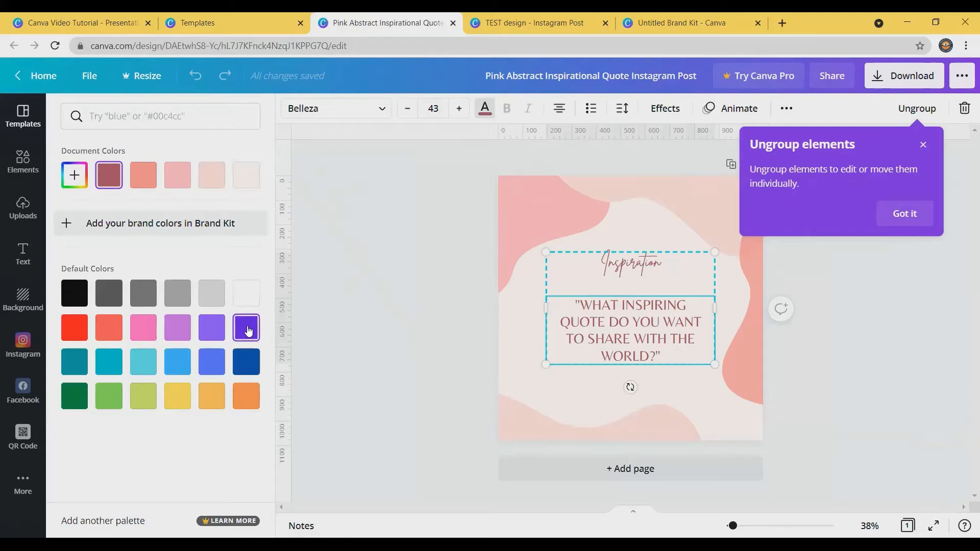
{"action": "left_click", "coordinate": [245, 328]}
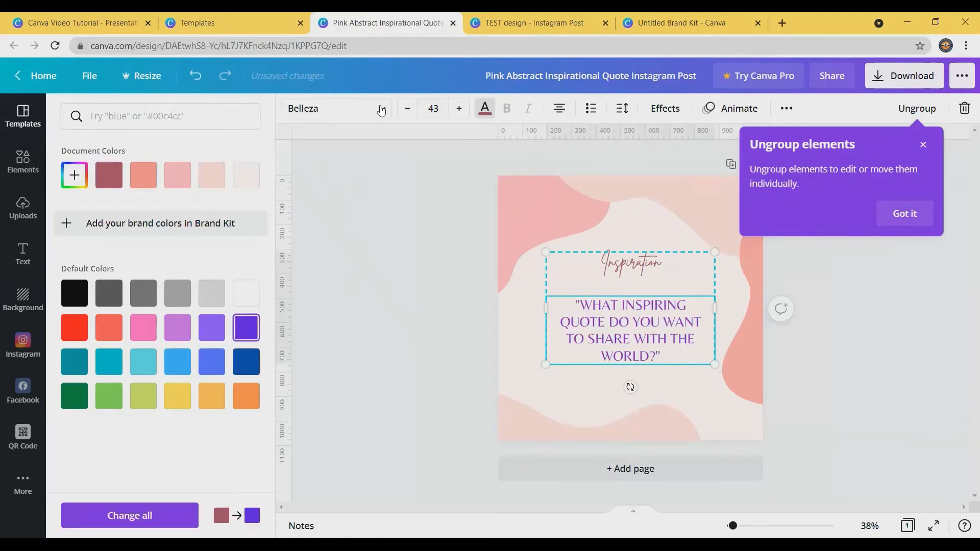
Step: Set the quote text font to Archivo Black from the font list
{"action": "left_click", "coordinate": [303, 108]}
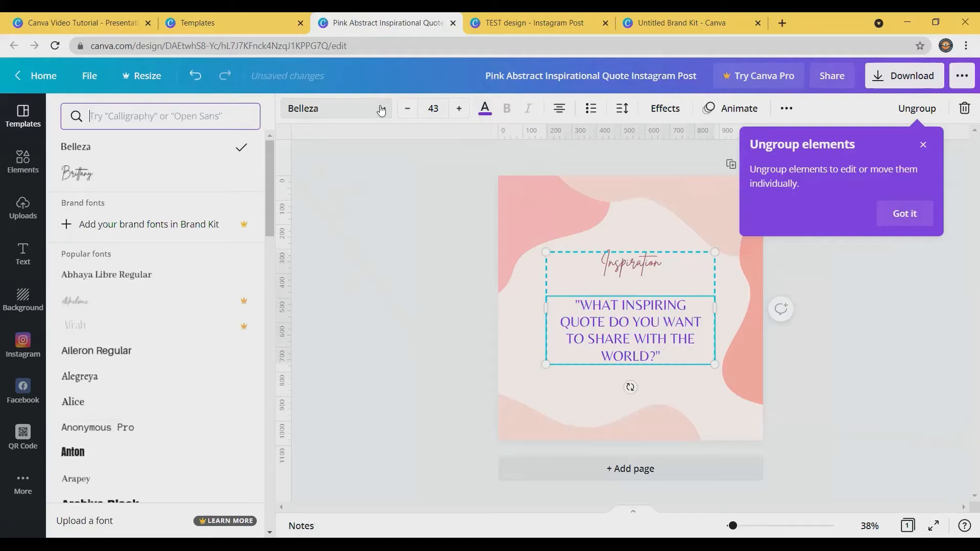
{"action": "scroll", "scroll_direction": "down", "scroll_amount": 3}
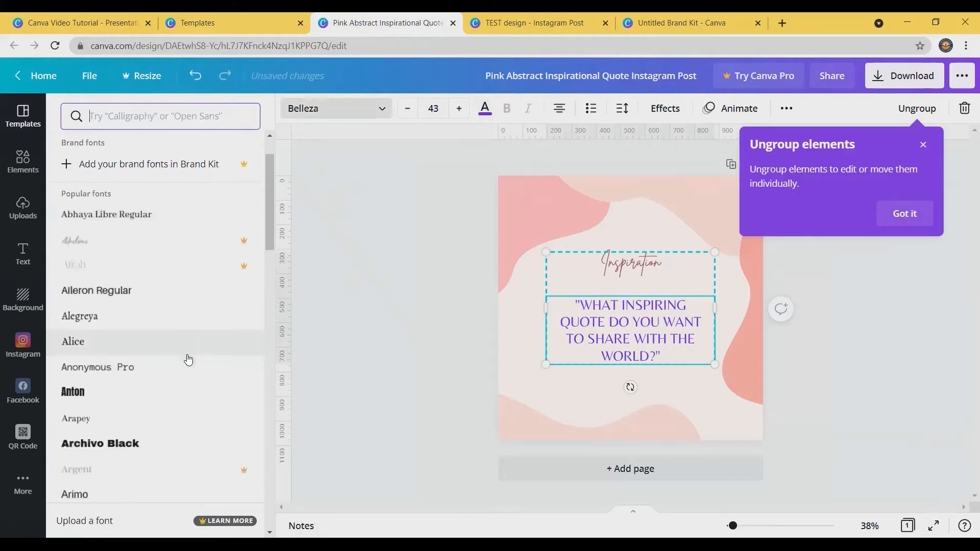
{"action": "mouse_move", "coordinate": [224, 334]}
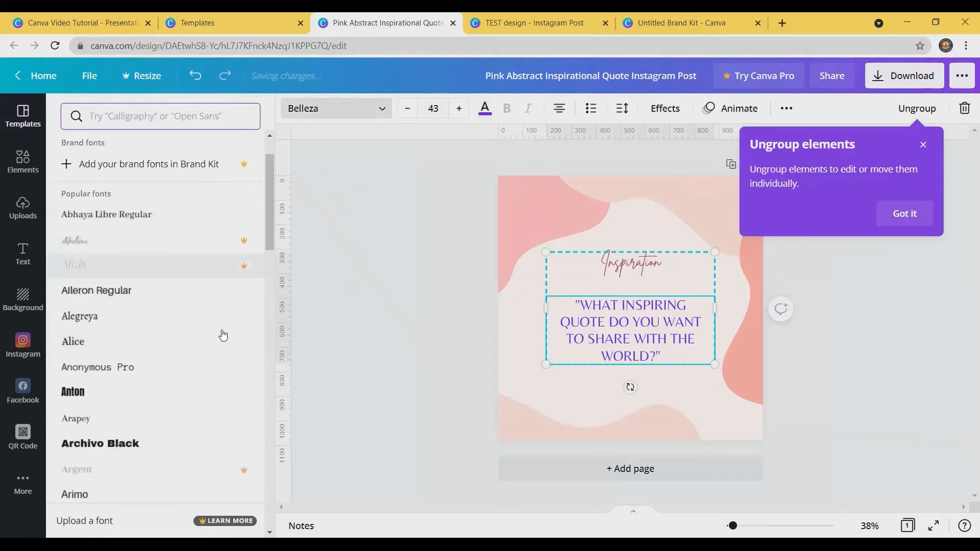
{"action": "scroll", "scroll_direction": "down", "scroll_amount": 3}
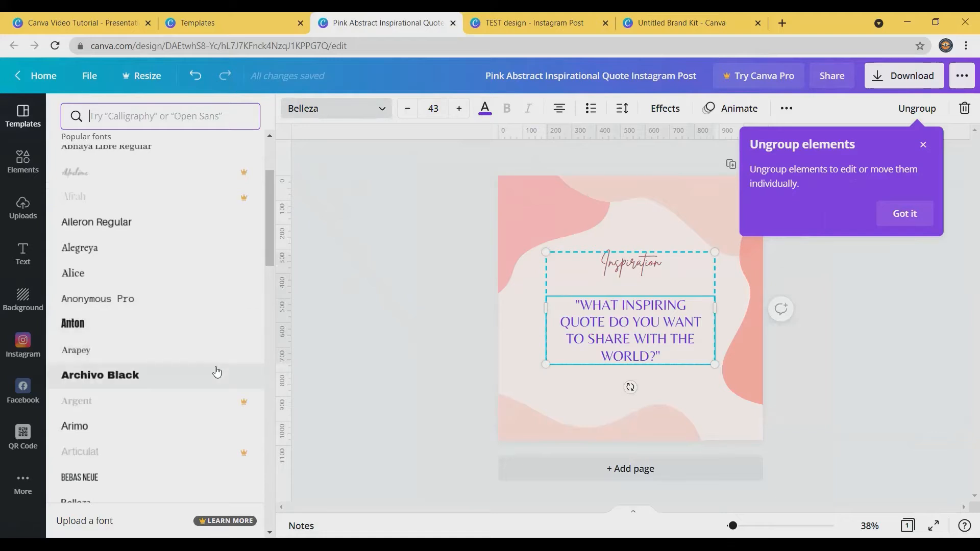
{"action": "left_click", "coordinate": [100, 374]}
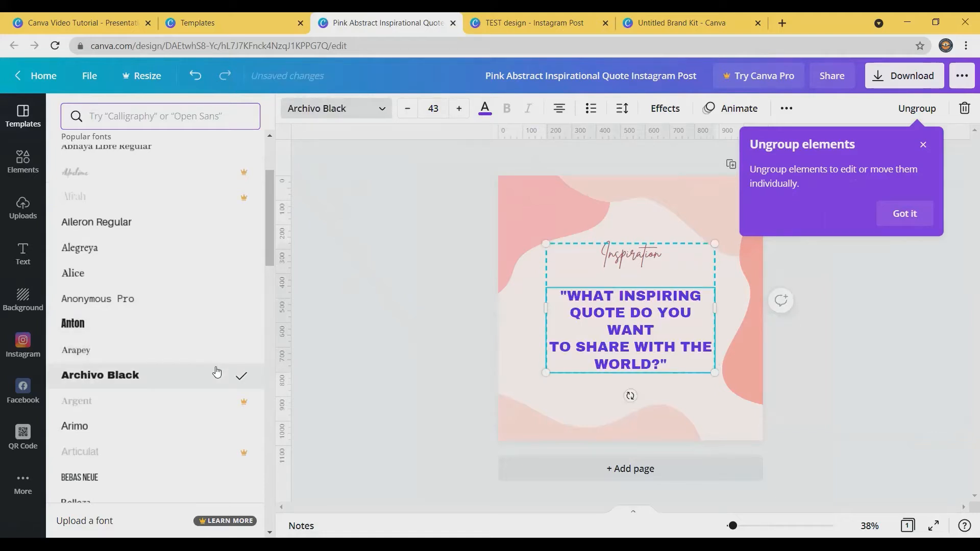
{"action": "mouse_move", "coordinate": [22, 181]}
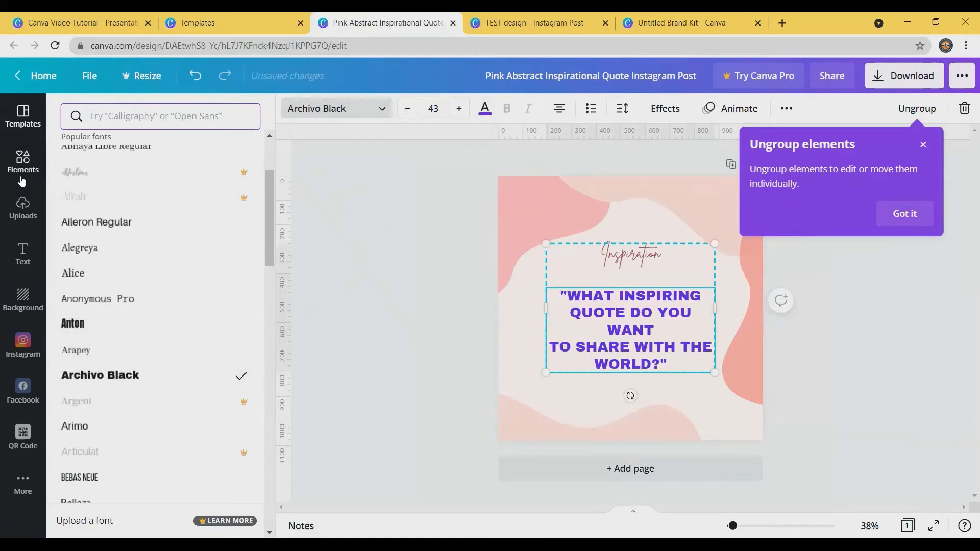
Step: Search Elements for 'tractor' and add the red cartoon tractor to the post
{"action": "left_click", "coordinate": [22, 161]}
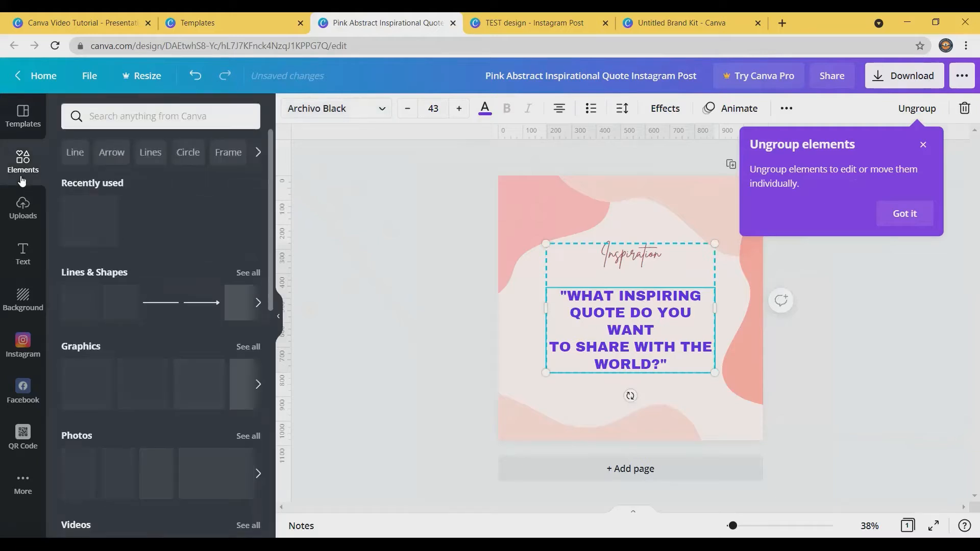
{"action": "left_click", "coordinate": [23, 161]}
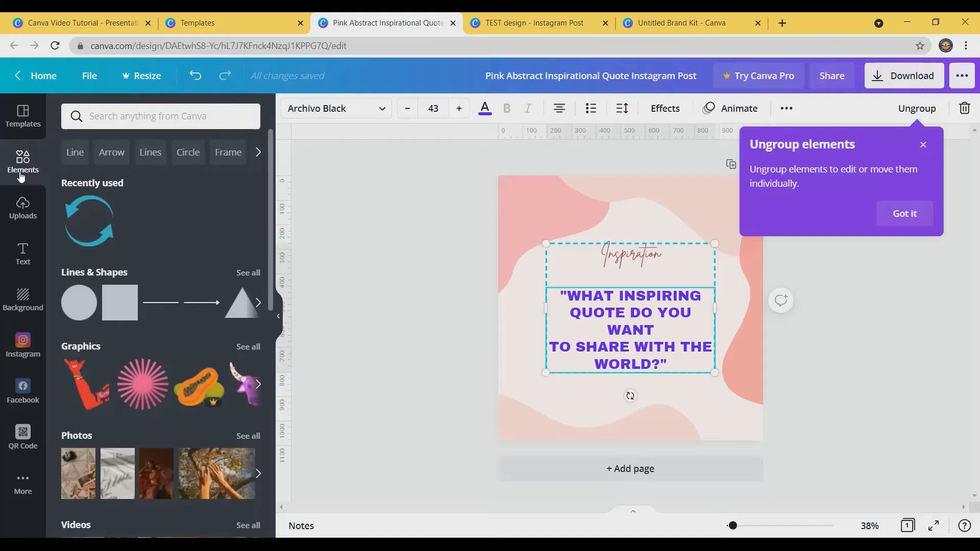
{"action": "left_click", "coordinate": [161, 117]}
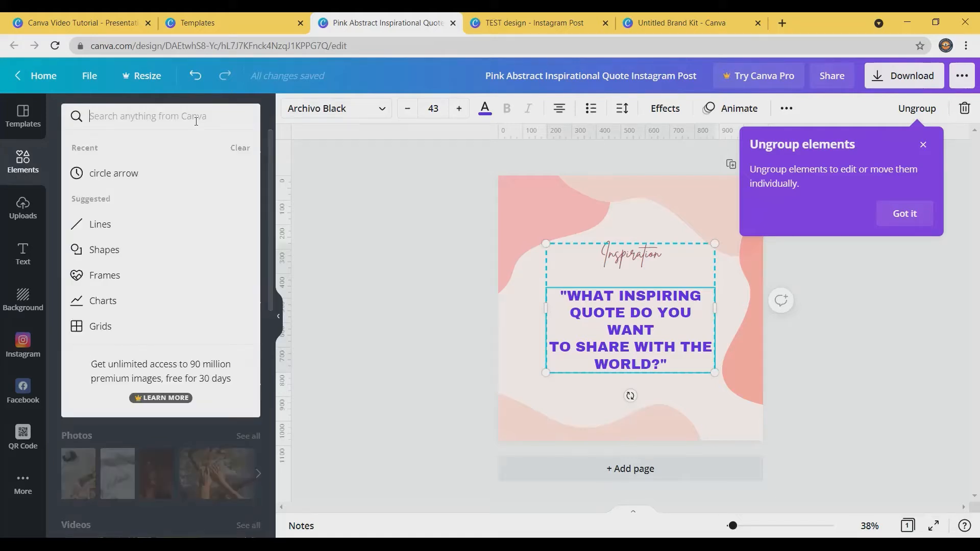
{"action": "type", "text": "tractor"}
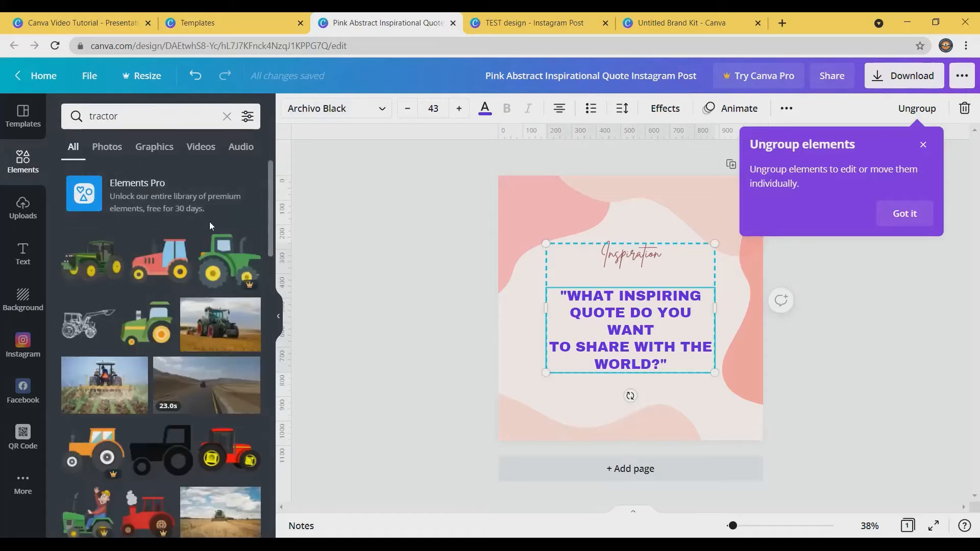
{"action": "mouse_move", "coordinate": [159, 273]}
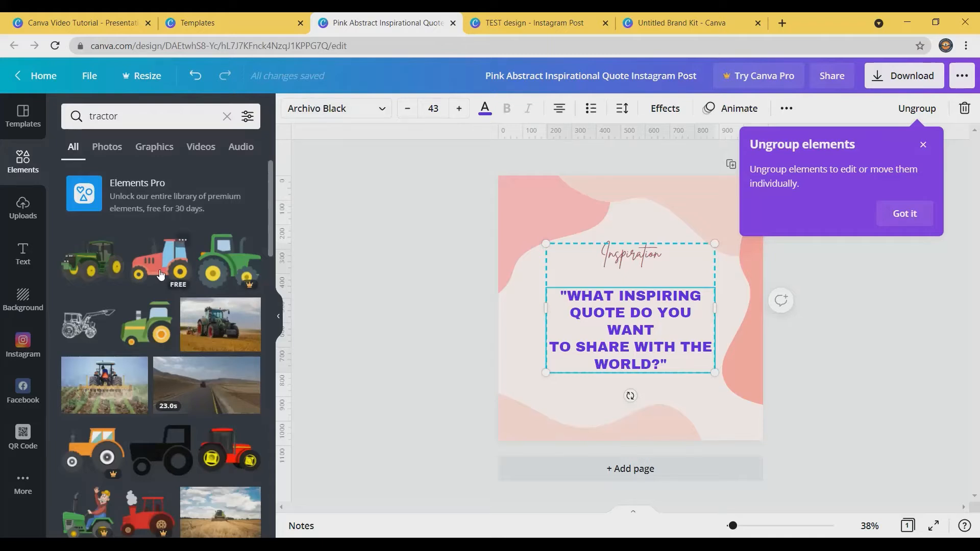
{"action": "left_click", "coordinate": [169, 262]}
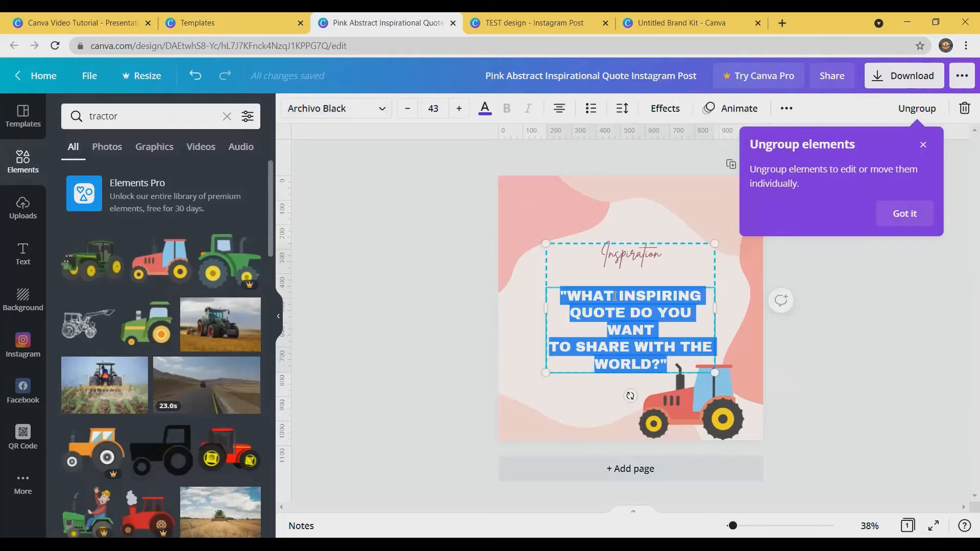
Step: Rewrite the quote as 'WE ARE SIGNING UP NEW CSA MEMBERS NOW!'
{"action": "type", "text": "WE A"}
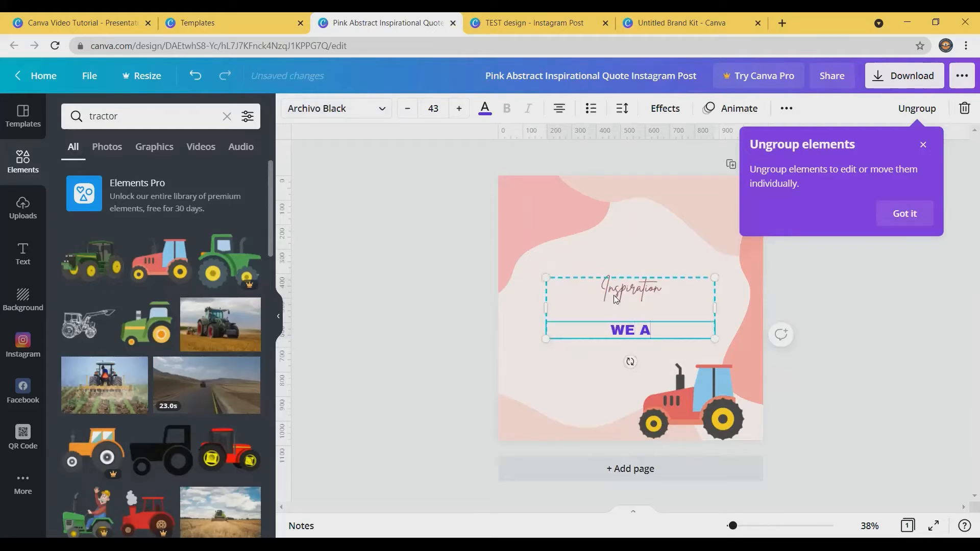
{"action": "type", "text": "RE"}
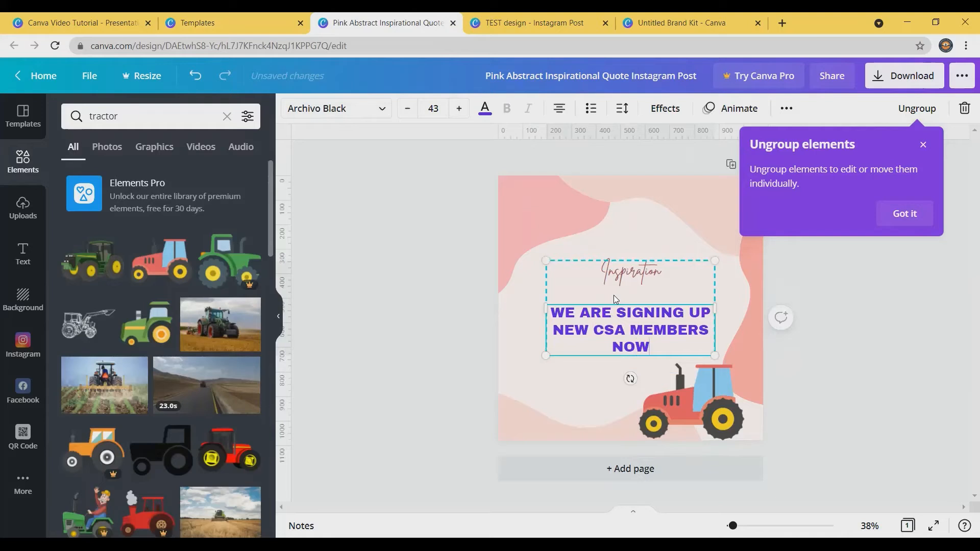
{"action": "type", "text": "!"}
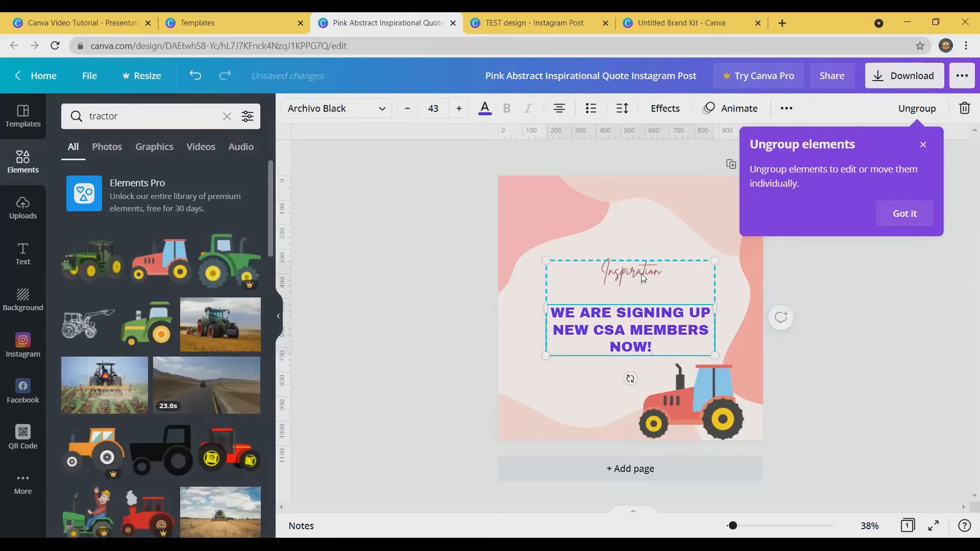
Step: Retype the Inspiration heading as 'Lazy Pup Farms'
{"action": "left_click", "coordinate": [630, 270]}
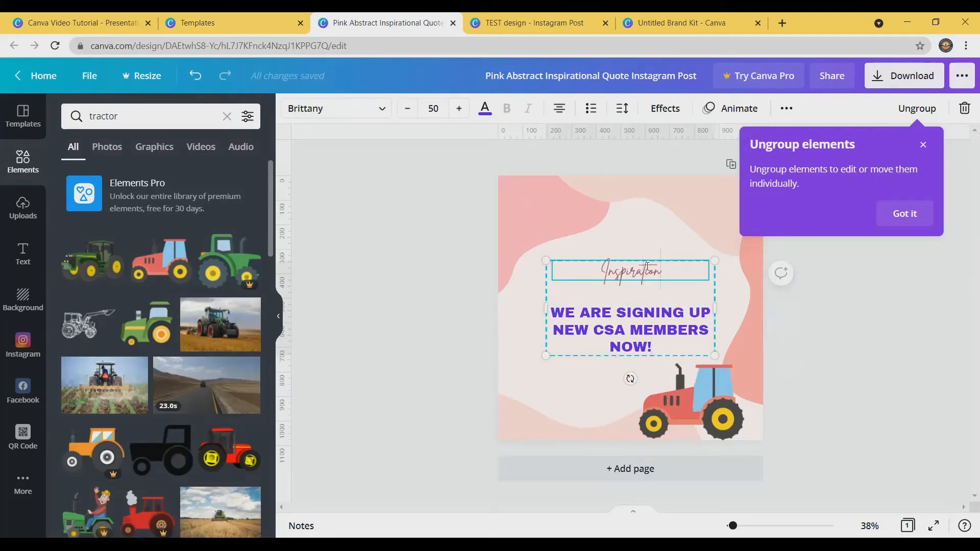
{"action": "type", "text": "Lazy Pup Farms"}
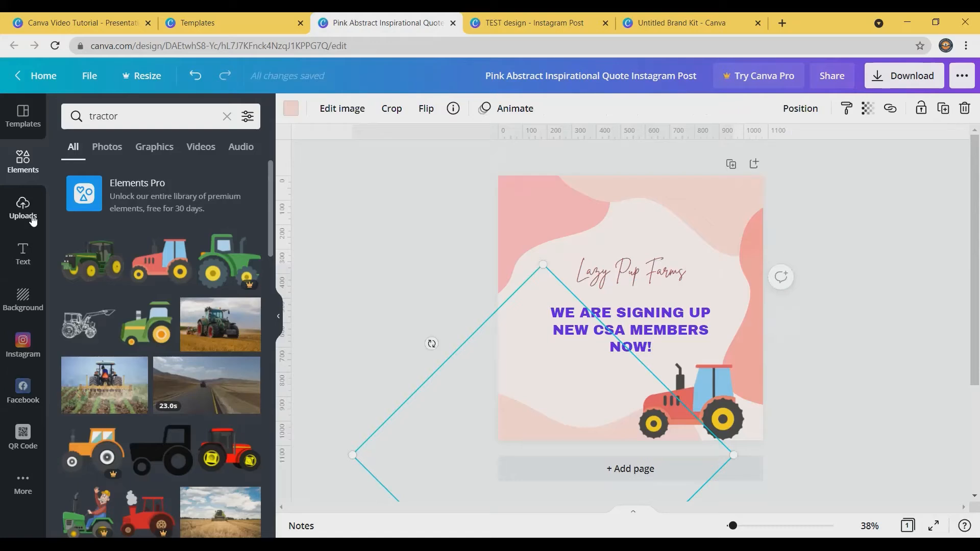
Step: Place the uploaded garden photo above the 'Lazy Pup Farms' title
{"action": "left_click", "coordinate": [23, 208]}
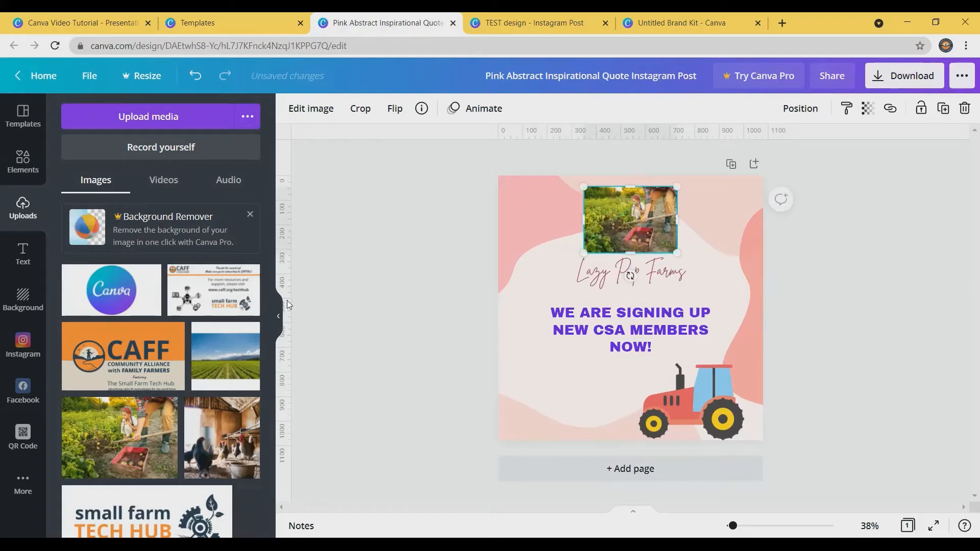
{"action": "mouse_move", "coordinate": [22, 300]}
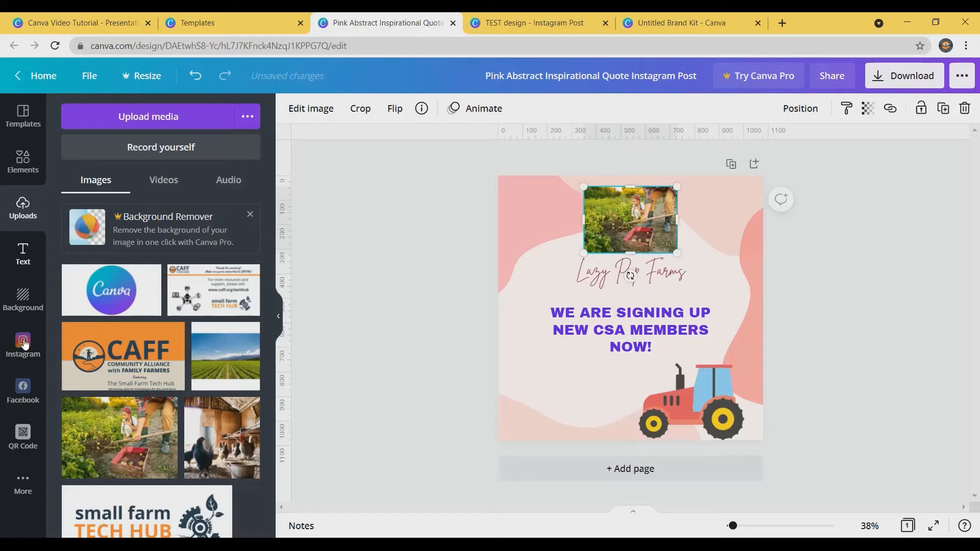
Step: View the Instagram and then Facebook account connection panels
{"action": "left_click", "coordinate": [22, 342]}
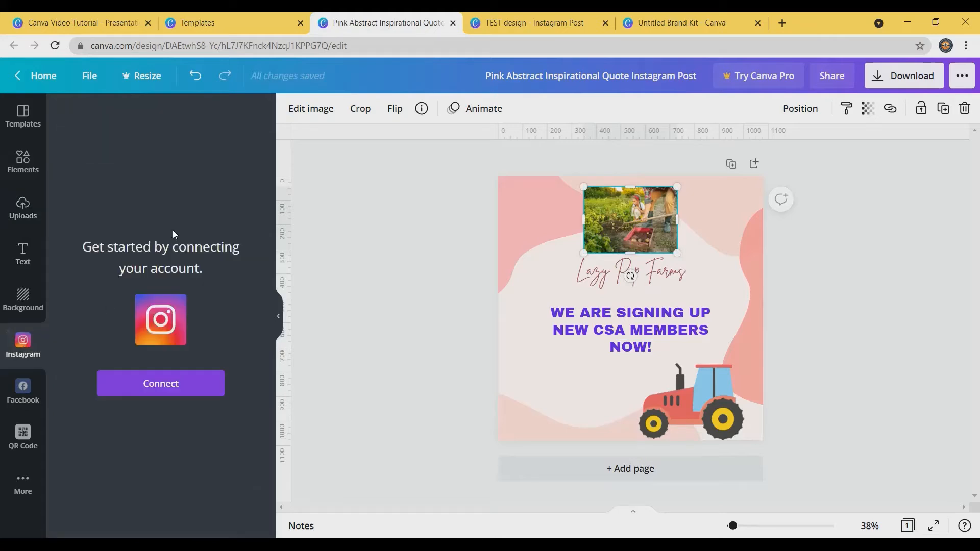
{"action": "mouse_move", "coordinate": [375, 310]}
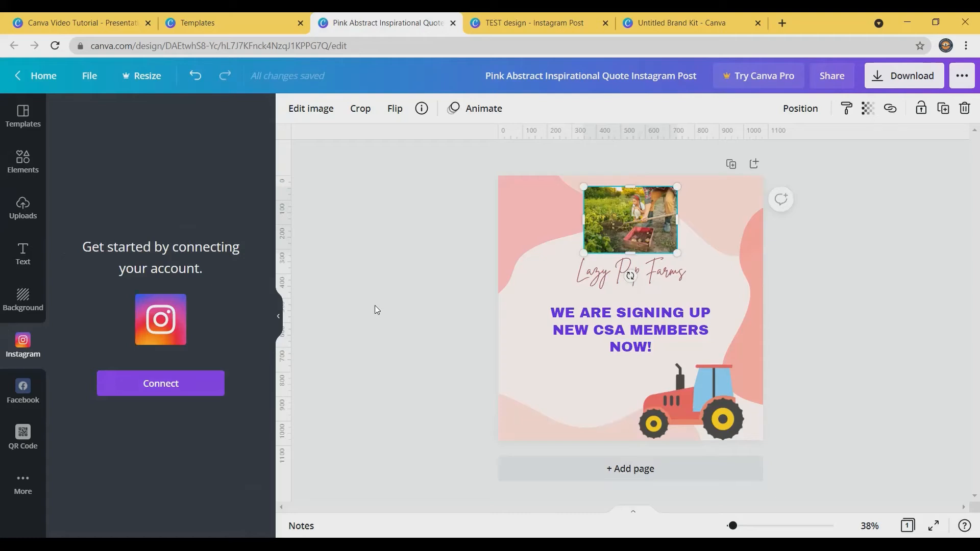
{"action": "mouse_move", "coordinate": [28, 391]}
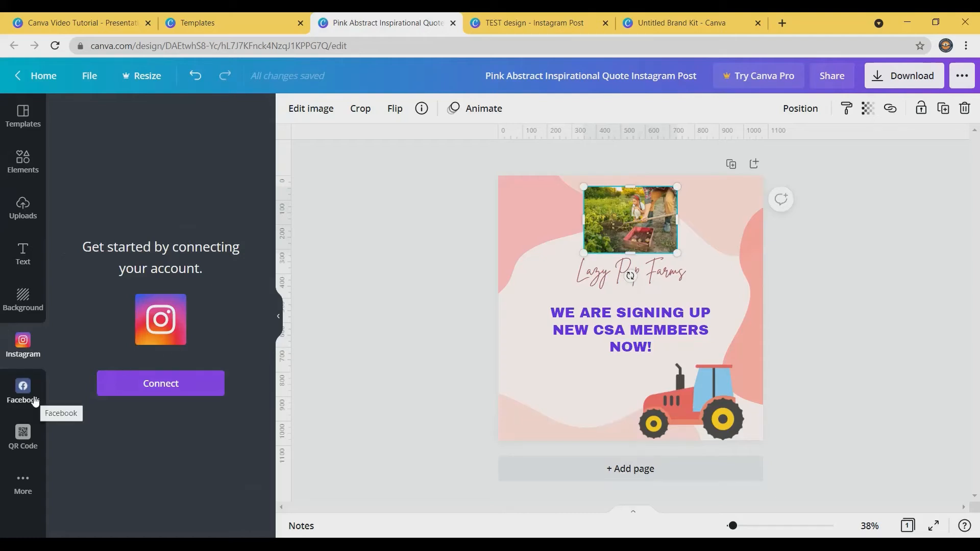
{"action": "left_click", "coordinate": [23, 391]}
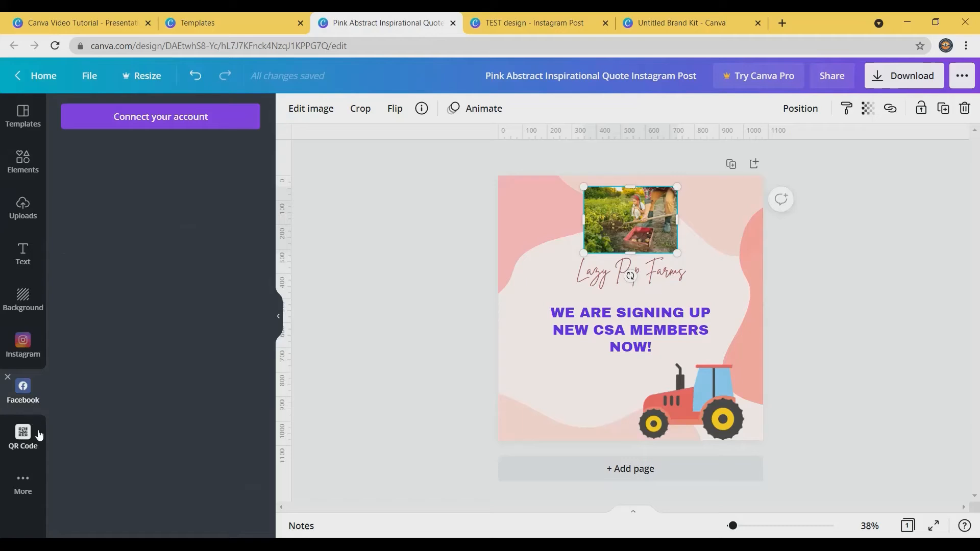
{"action": "mouse_move", "coordinate": [23, 435]}
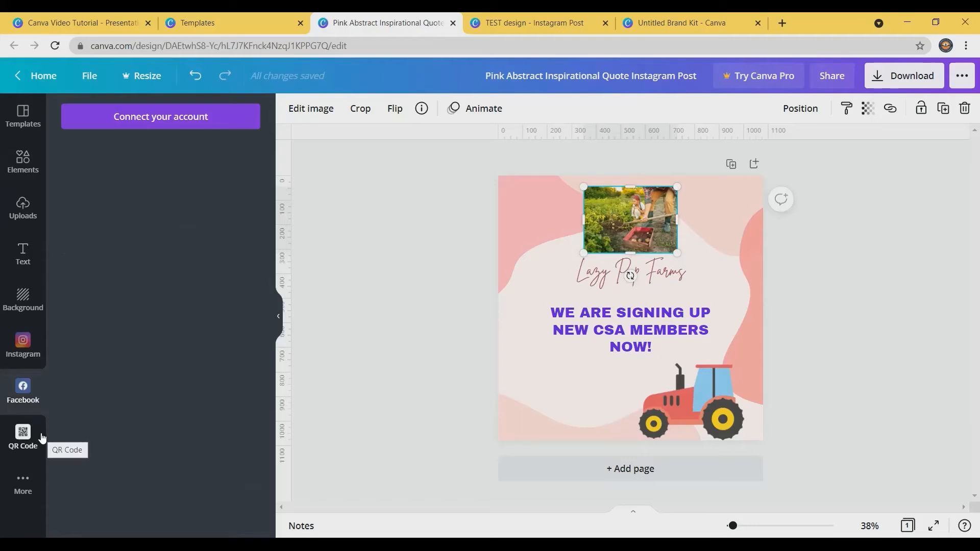
Step: Show the QR code generator and deselect the farm photo
{"action": "left_click", "coordinate": [23, 436]}
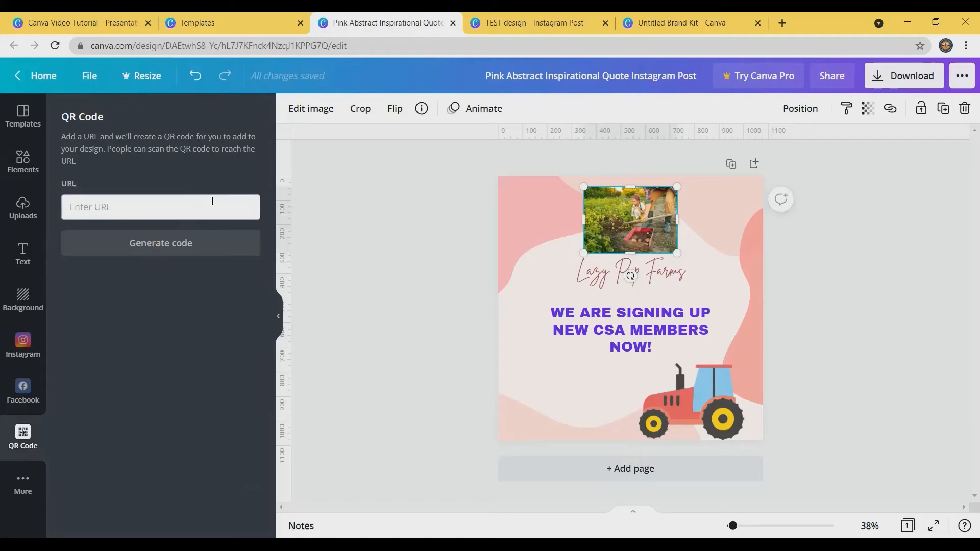
{"action": "mouse_move", "coordinate": [423, 181]}
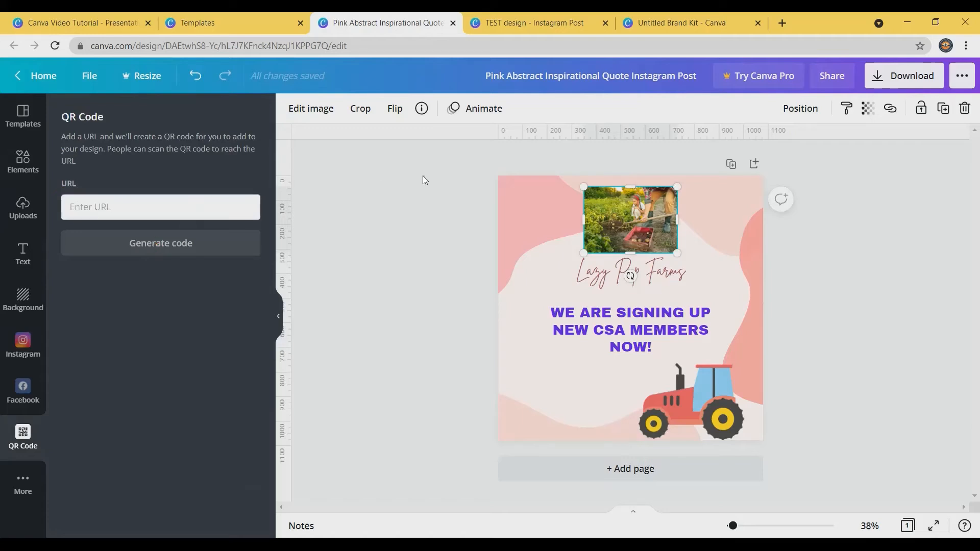
{"action": "left_click", "coordinate": [423, 180]}
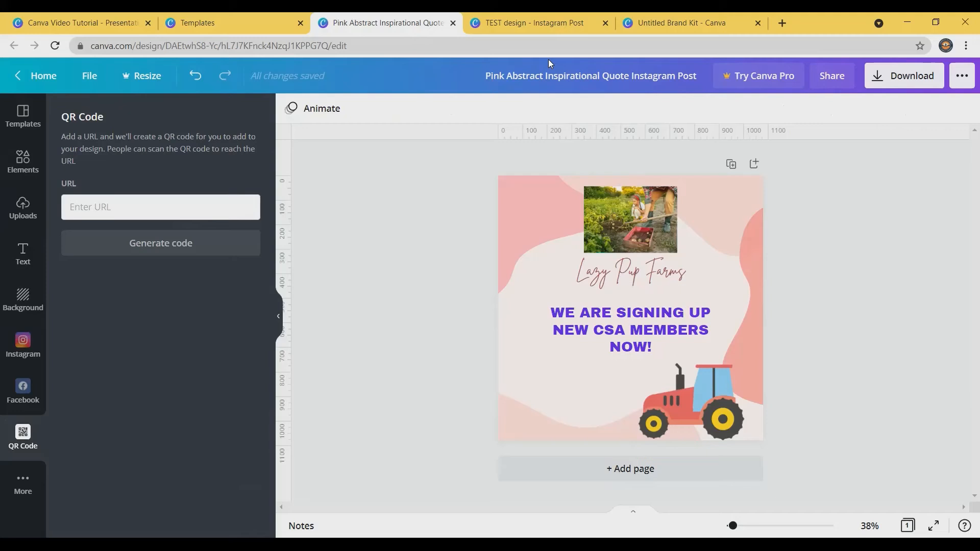
{"action": "mouse_move", "coordinate": [533, 23]}
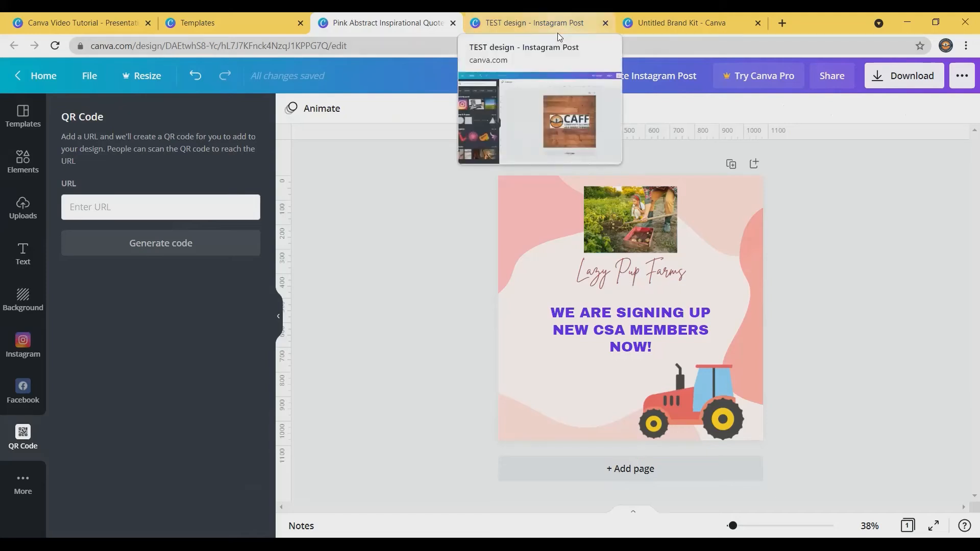
Step: Switch to the TEST design and show its Elements library
{"action": "left_click", "coordinate": [535, 23]}
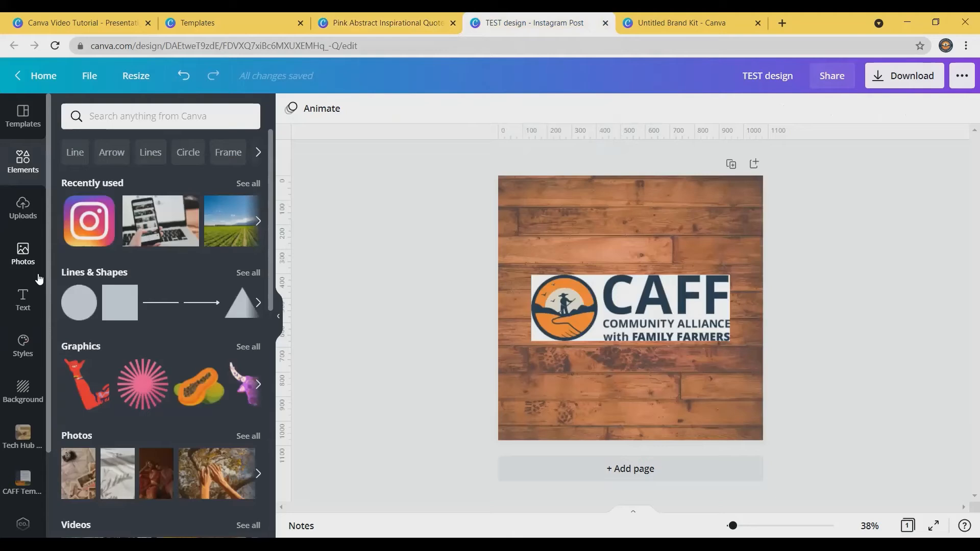
{"action": "left_click", "coordinate": [23, 253]}
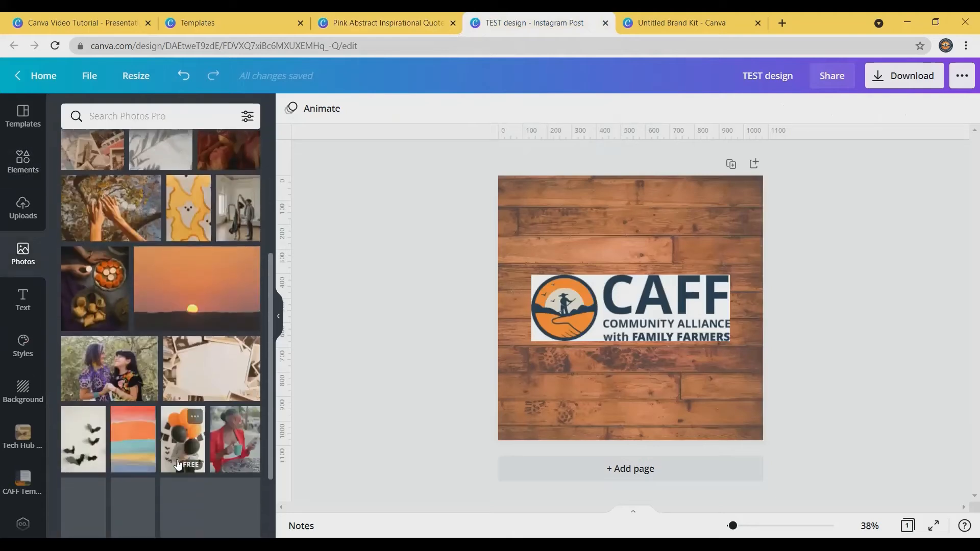
{"action": "scroll", "scroll_direction": "up", "scroll_amount": 3}
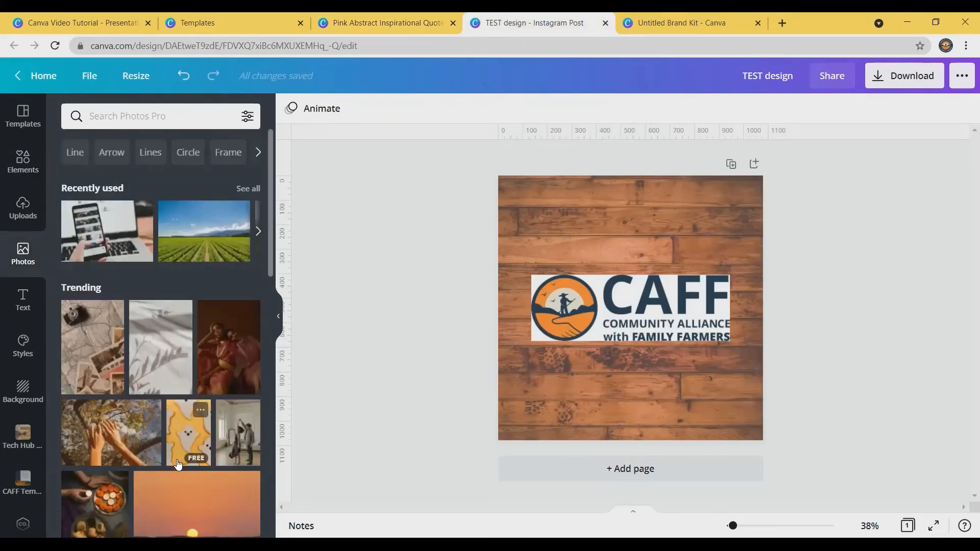
{"action": "left_click", "coordinate": [22, 162]}
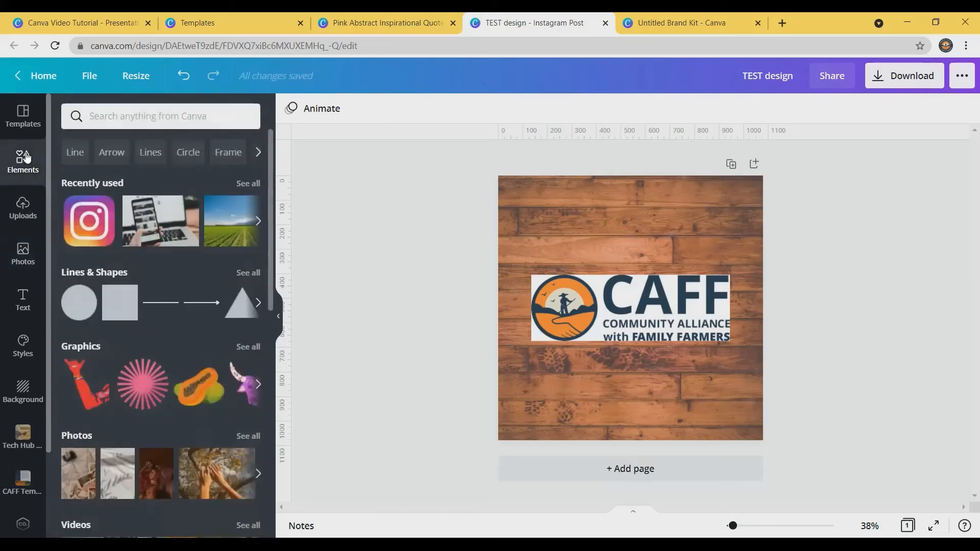
{"action": "mouse_move", "coordinate": [256, 387]}
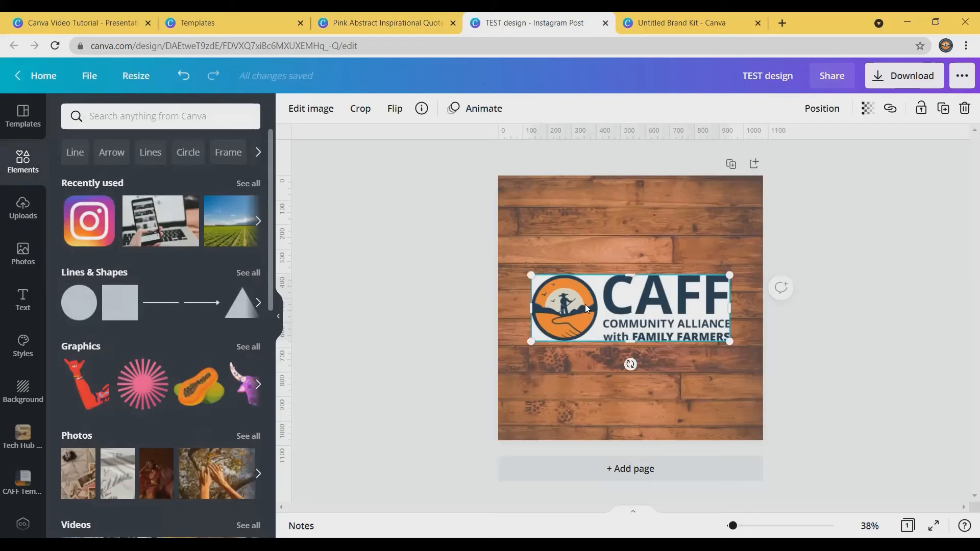
{"action": "mouse_move", "coordinate": [311, 109]}
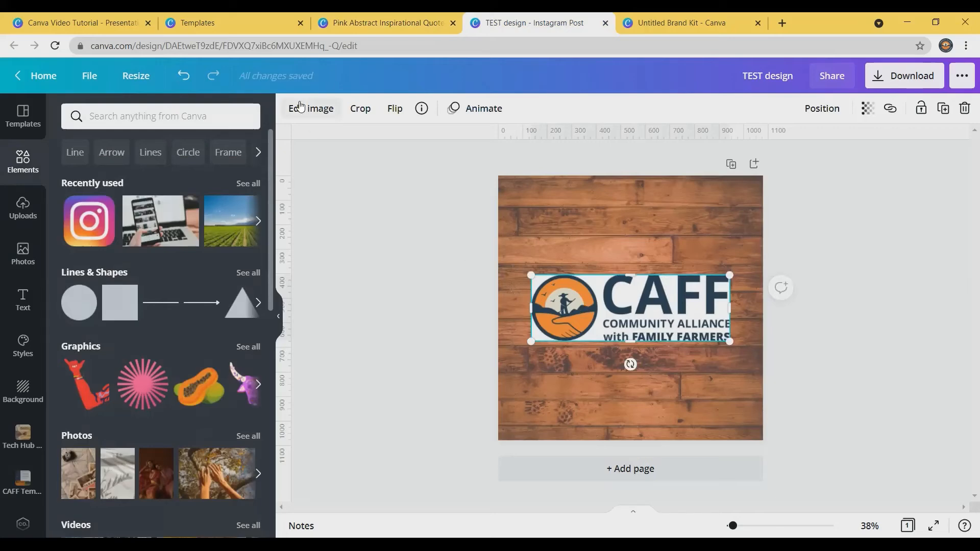
Step: Apply Background Remover to the CAFF logo so it sits on the wood-plank backdrop
{"action": "left_click", "coordinate": [311, 108]}
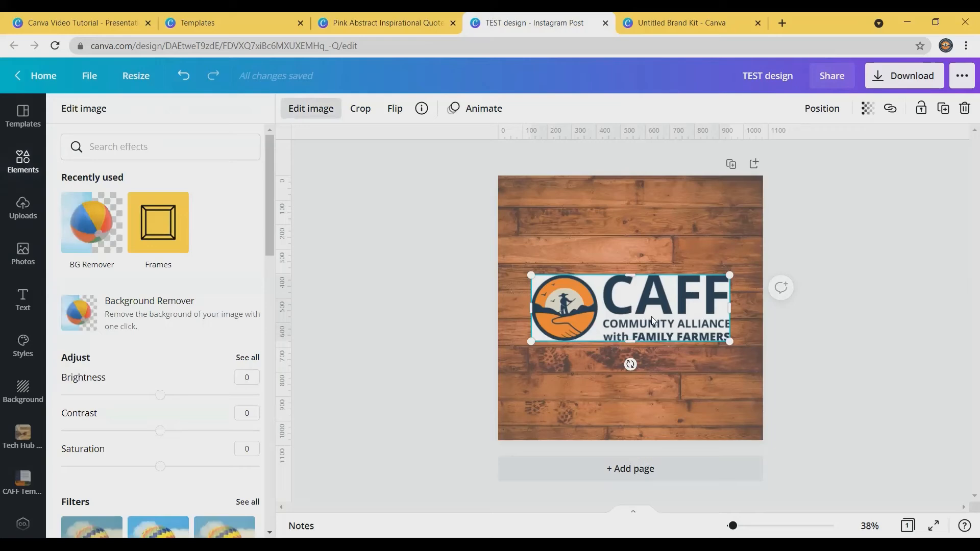
{"action": "mouse_move", "coordinate": [186, 322]}
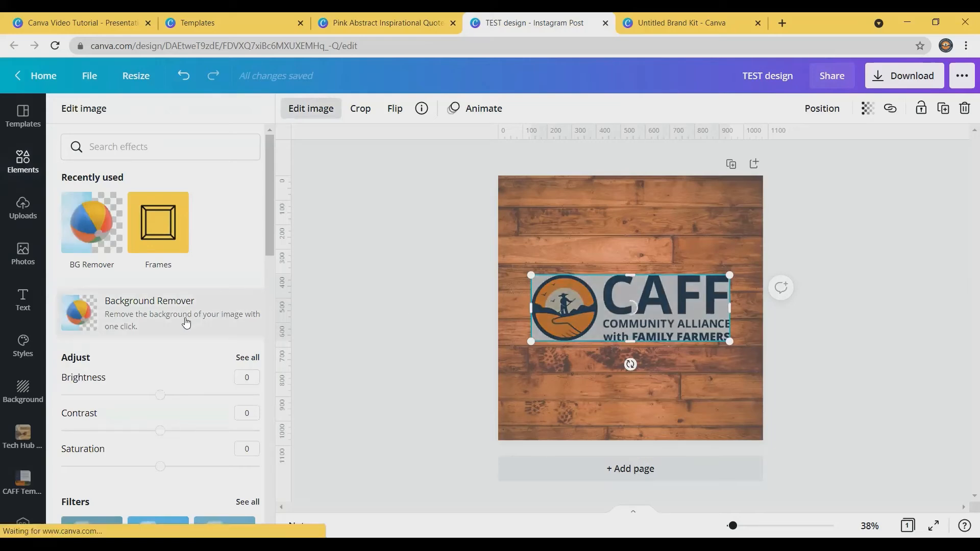
{"action": "left_click", "coordinate": [149, 313]}
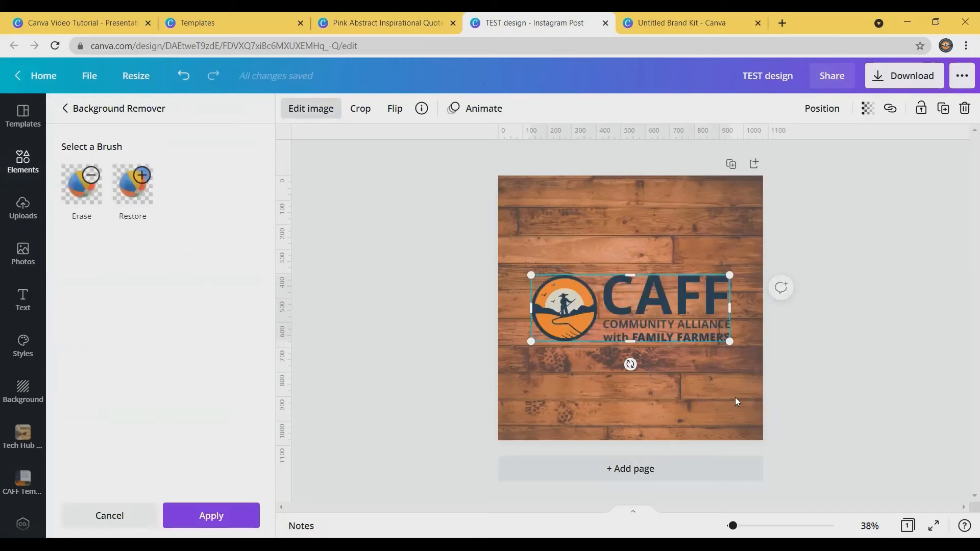
{"action": "left_click", "coordinate": [211, 516]}
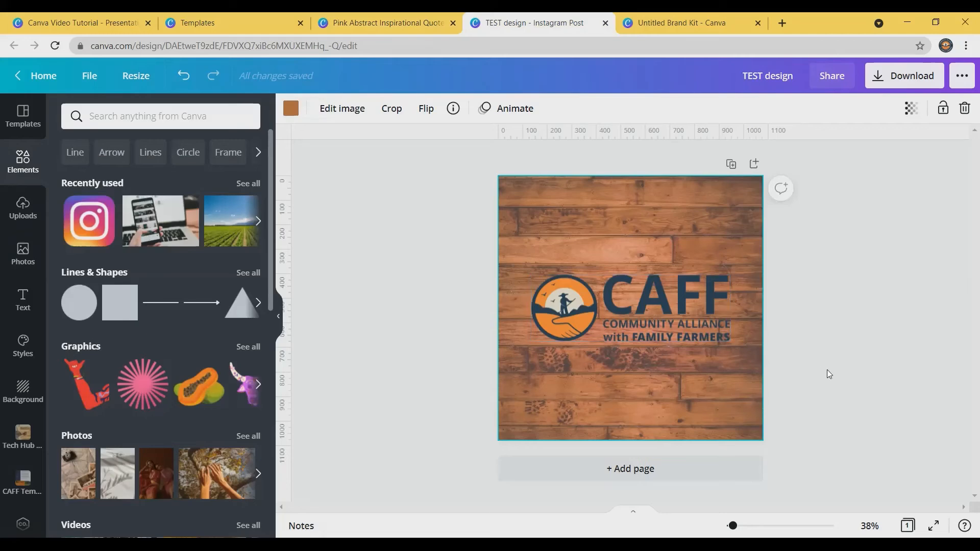
{"action": "mouse_move", "coordinate": [568, 454]}
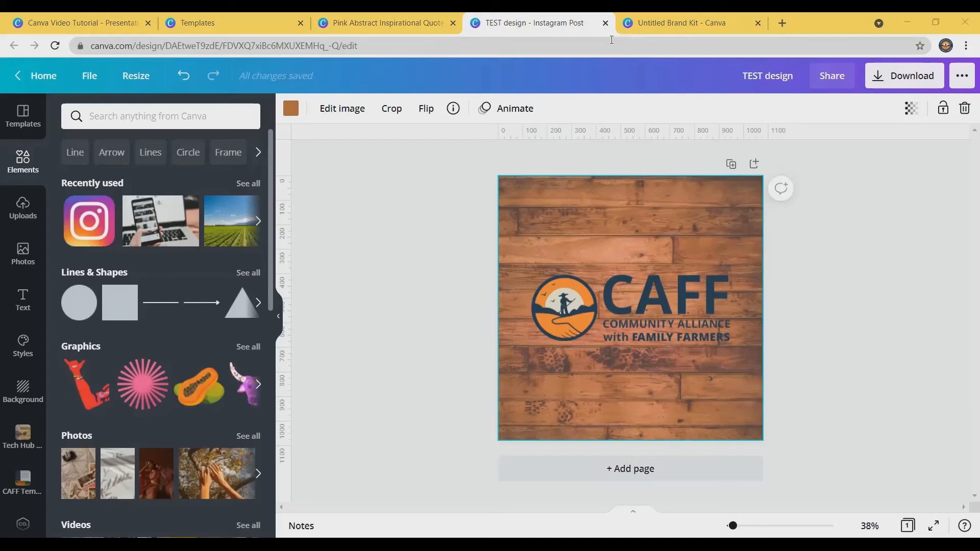
Step: Review the Untitled Brand Kit's CAFF logos, navy/orange/beige colours and Open Sans fonts
{"action": "left_click", "coordinate": [681, 23]}
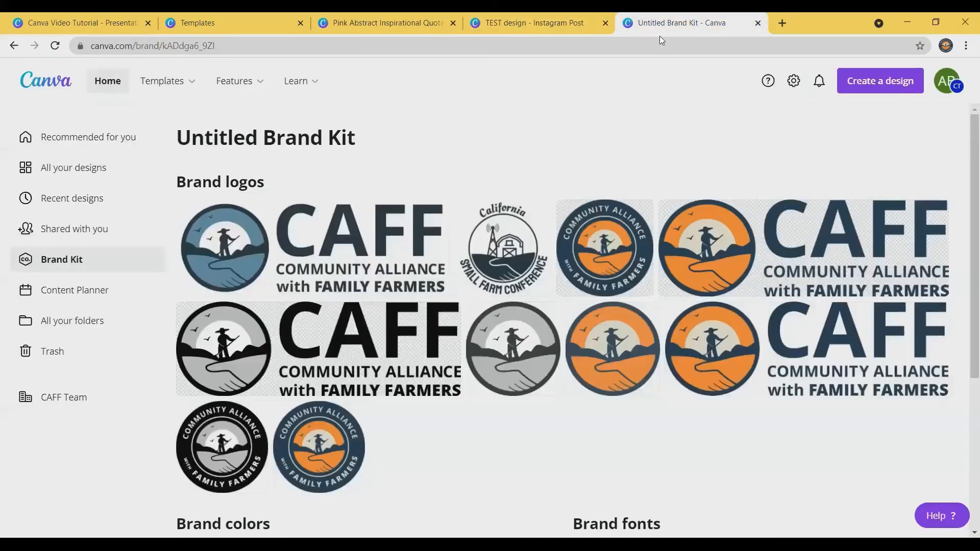
{"action": "scroll", "scroll_direction": "down", "scroll_amount": 3}
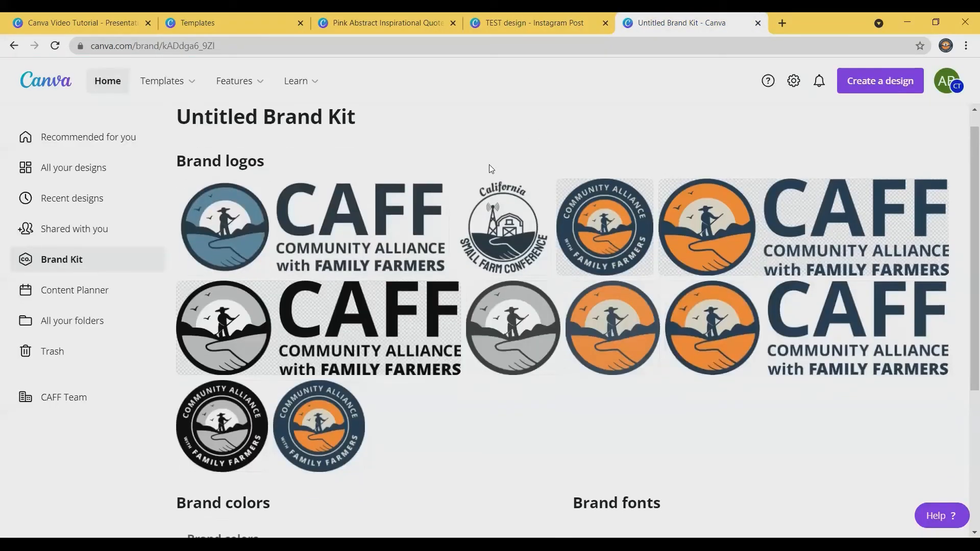
{"action": "scroll", "scroll_direction": "down", "scroll_amount": 3}
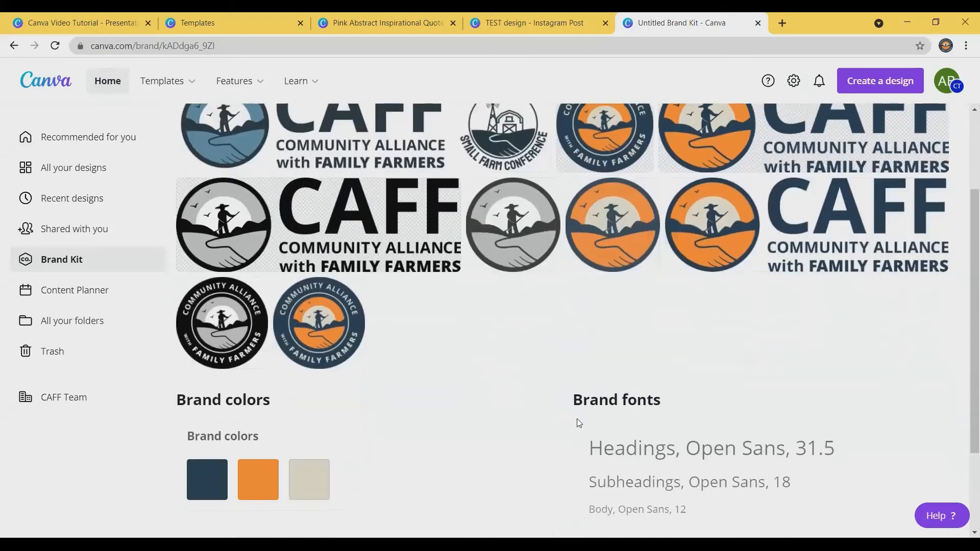
{"action": "scroll", "scroll_direction": "down", "scroll_amount": 3}
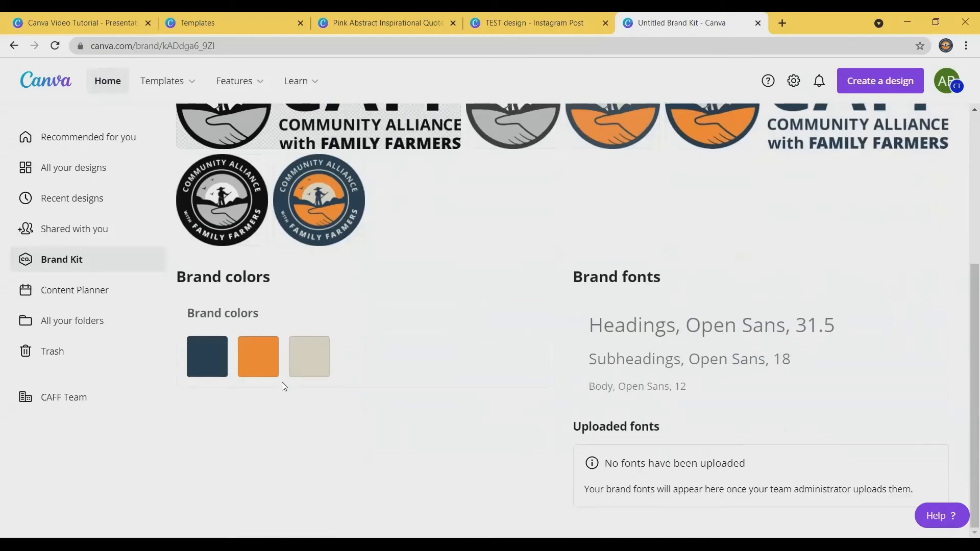
{"action": "scroll", "scroll_direction": "down", "scroll_amount": 3}
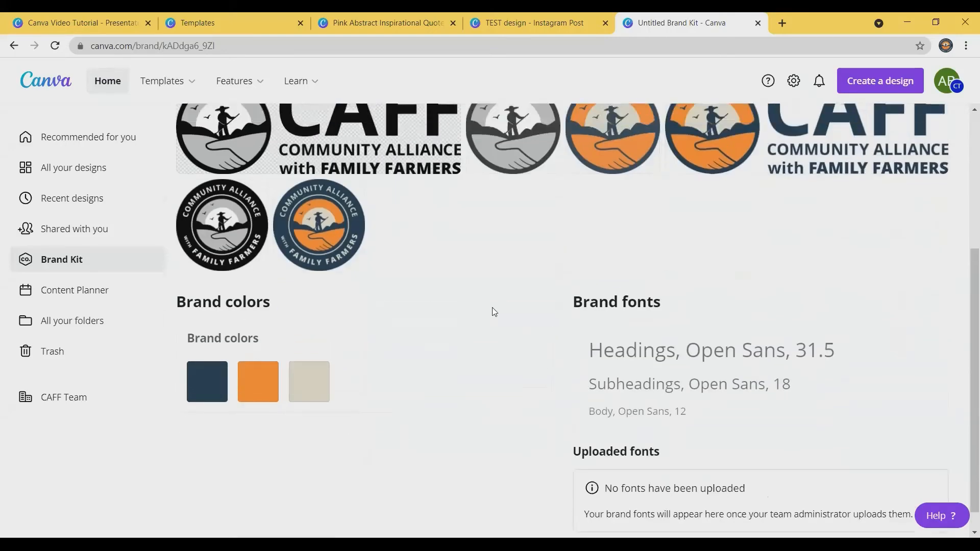
{"action": "scroll", "scroll_direction": "up", "scroll_amount": 3}
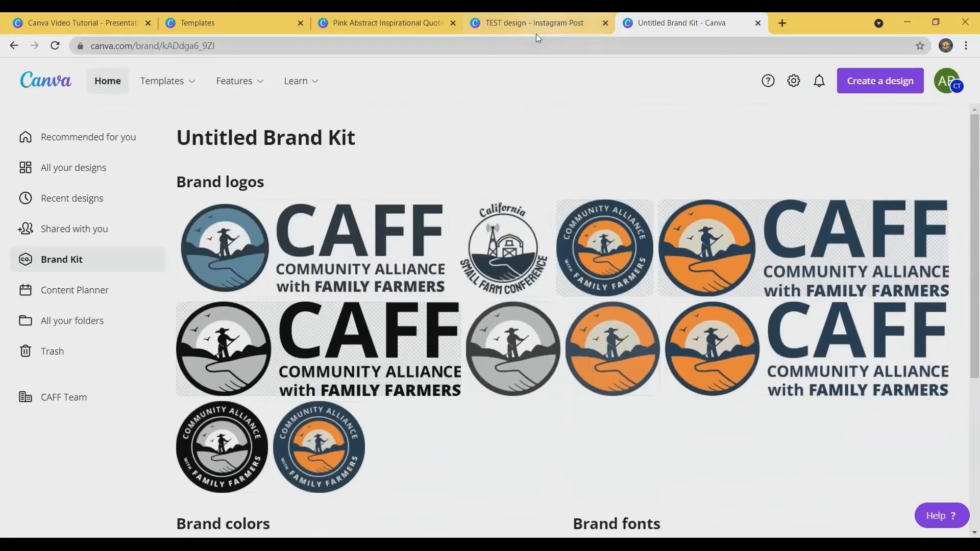
{"action": "mouse_move", "coordinate": [500, 118]}
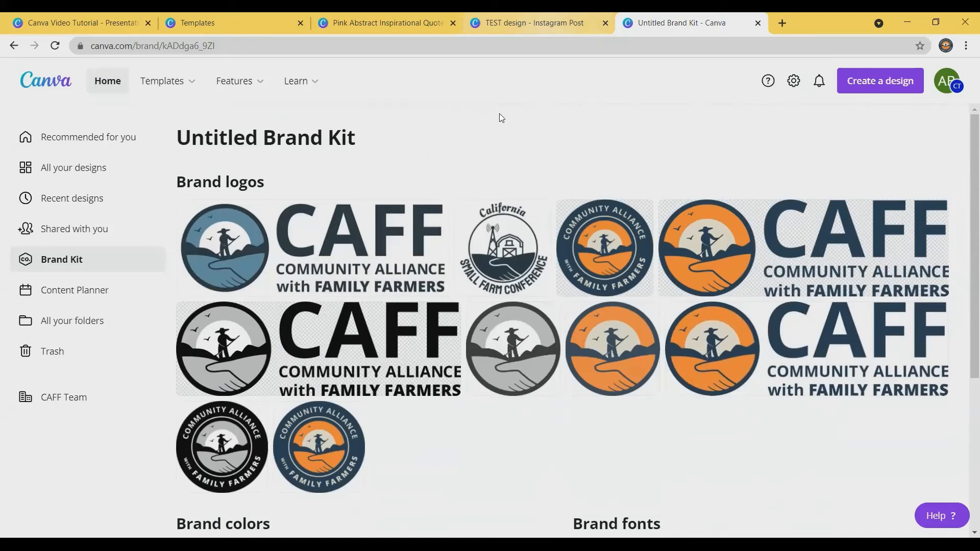
Step: Return to the Lazy Pup Farms post and bring up its Download options
{"action": "left_click", "coordinate": [381, 22]}
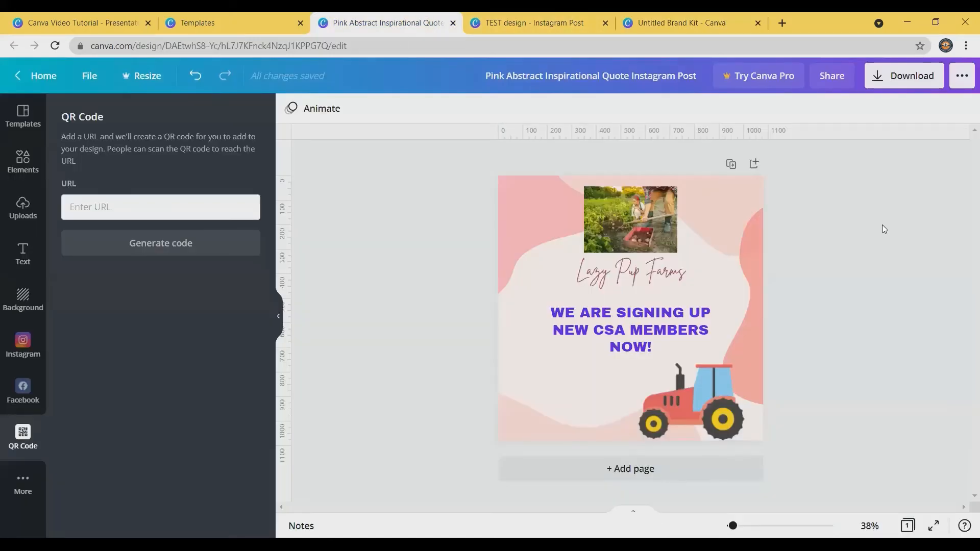
{"action": "mouse_move", "coordinate": [894, 200]}
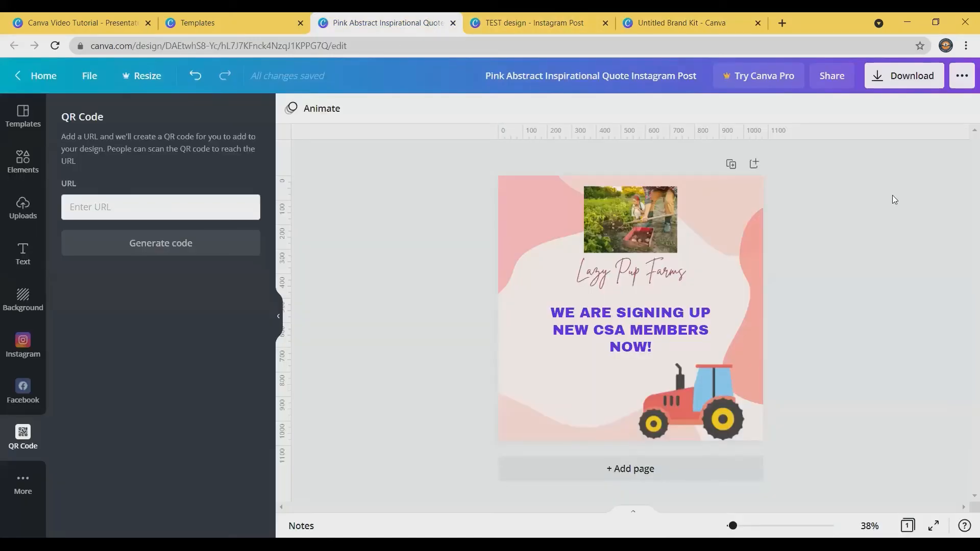
{"action": "mouse_move", "coordinate": [909, 96]}
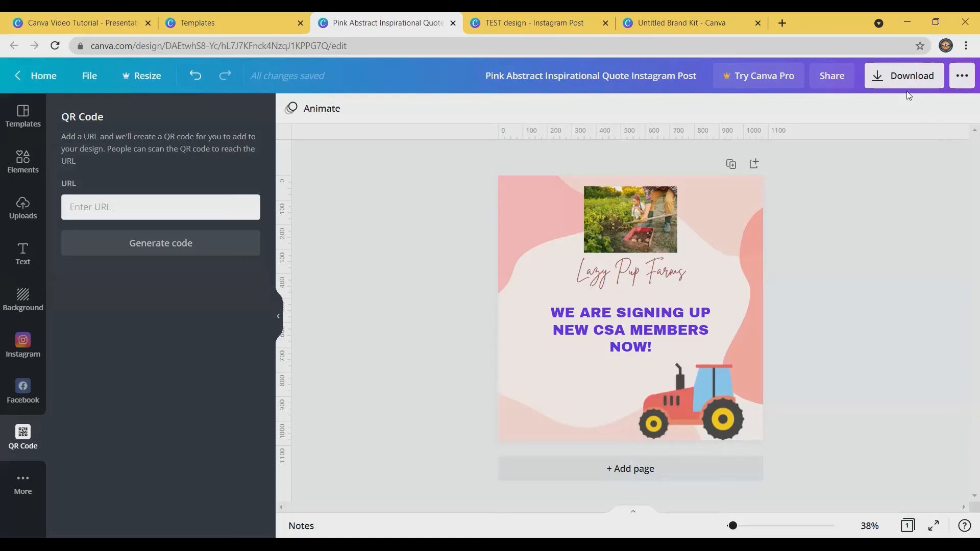
{"action": "left_click", "coordinate": [911, 76]}
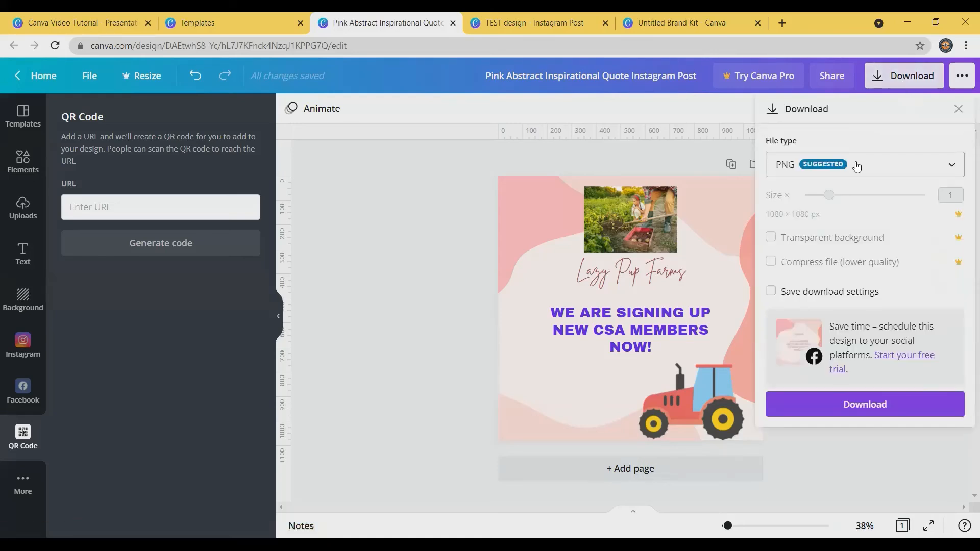
Step: Download the Lazy Pup Farms post as a JPG instead of the suggested PNG
{"action": "left_click", "coordinate": [865, 165]}
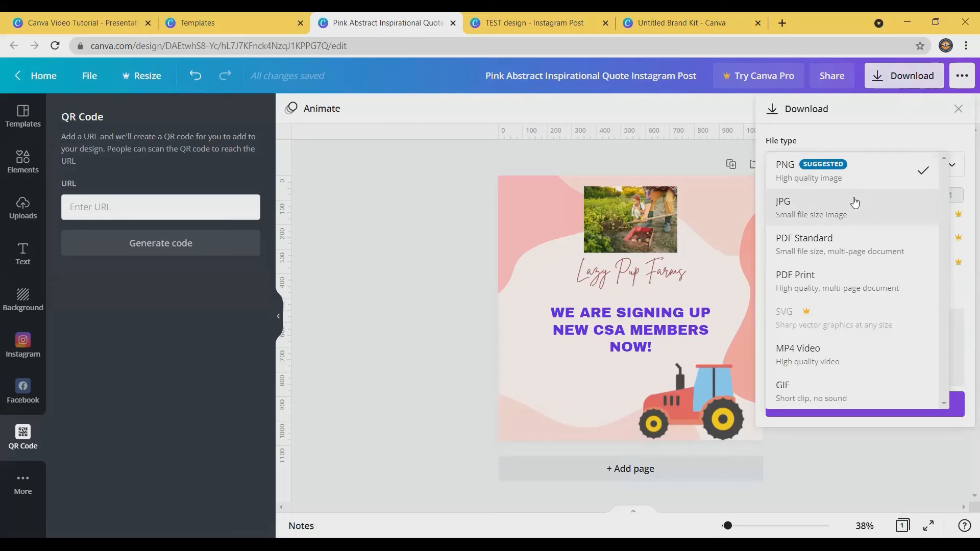
{"action": "left_click", "coordinate": [784, 208]}
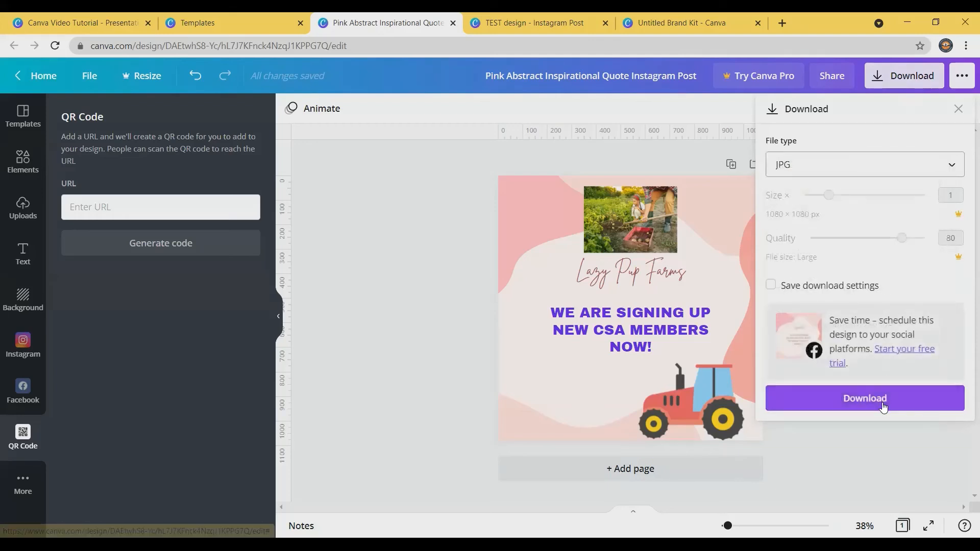
{"action": "left_click", "coordinate": [864, 399]}
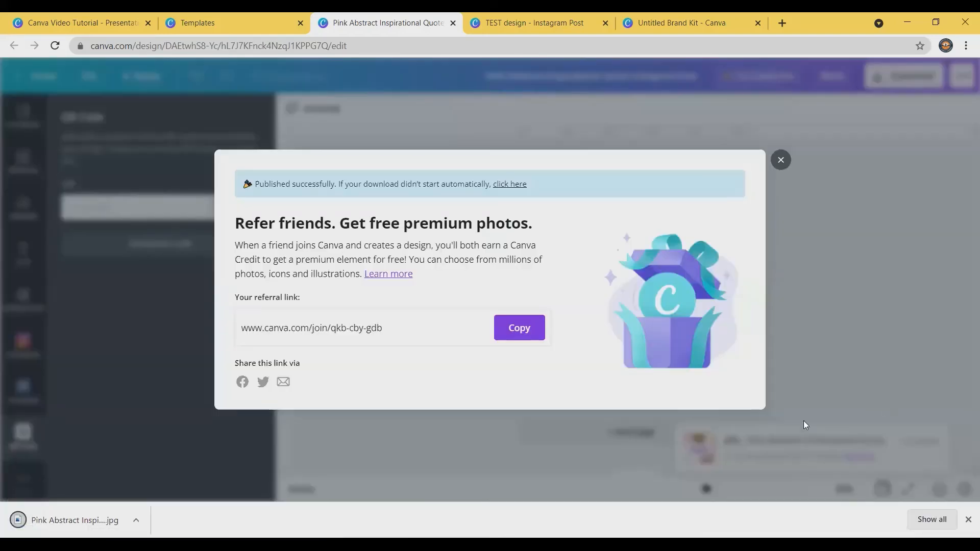
Step: Close the 'Refer friends' pop-up to show the finished farm post again
{"action": "left_click", "coordinate": [780, 160]}
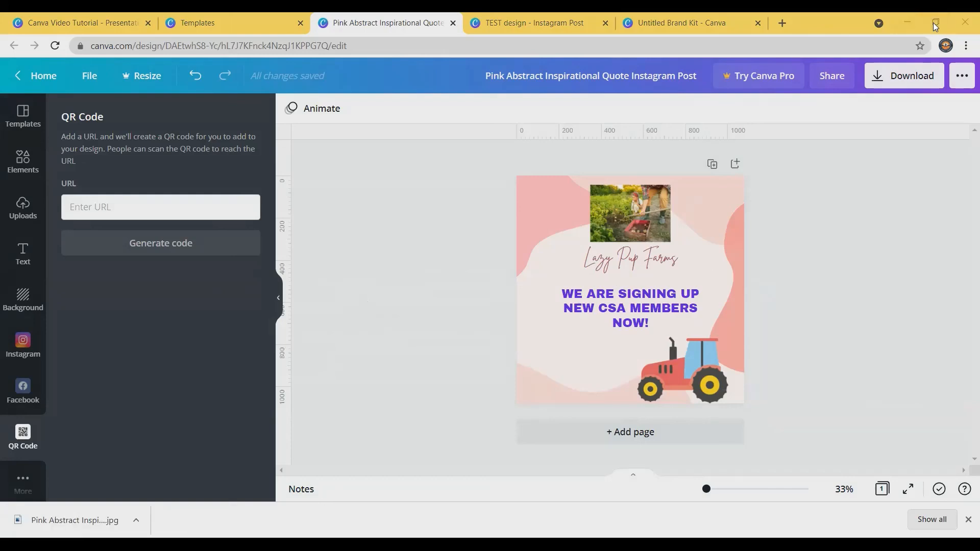
{"action": "mouse_move", "coordinate": [936, 27]}
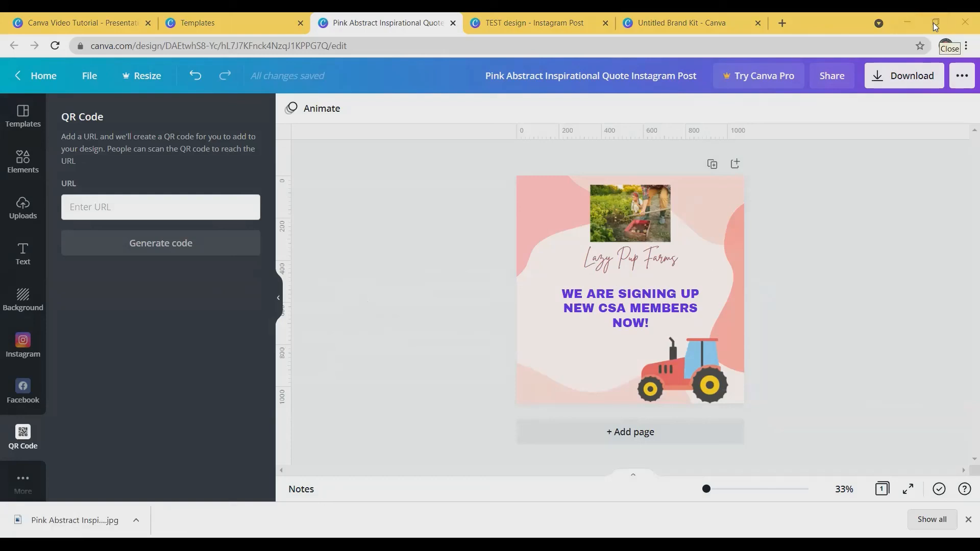